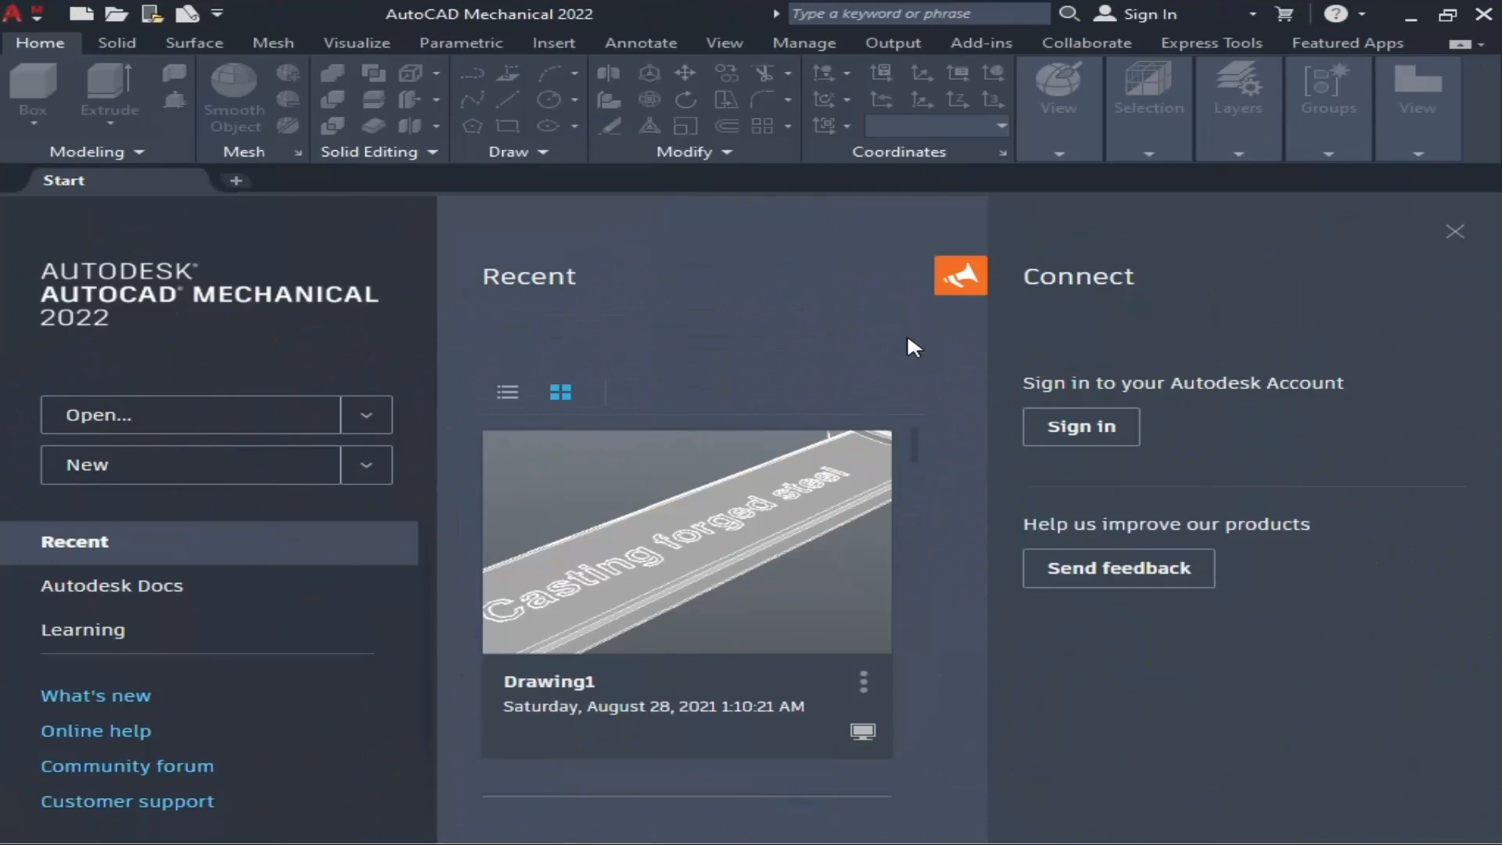
{"action": "mouse_move", "coordinate": [918, 308]}
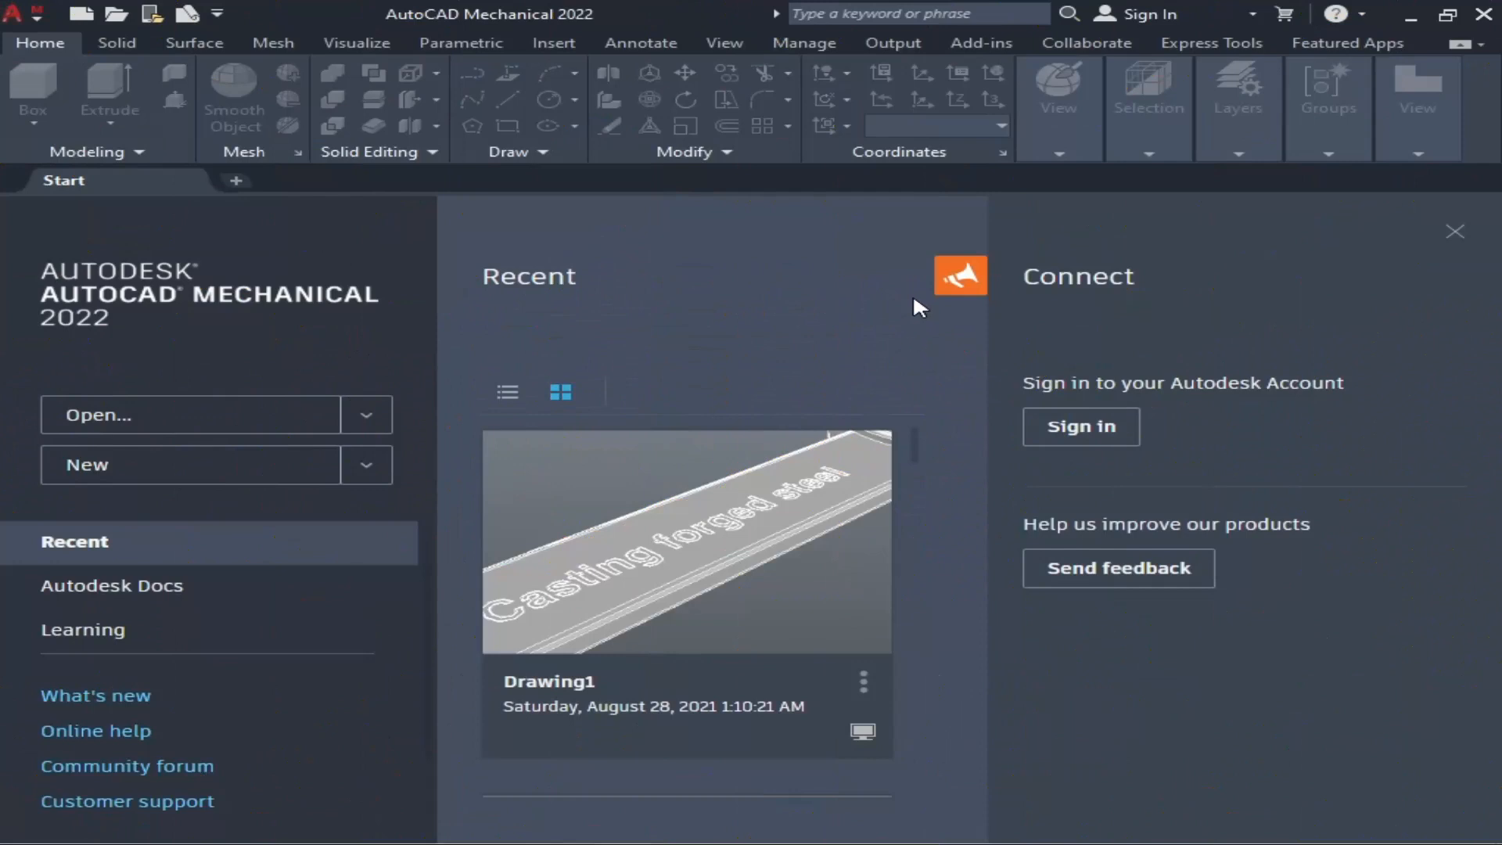
{"action": "mouse_move", "coordinate": [376, 264]}
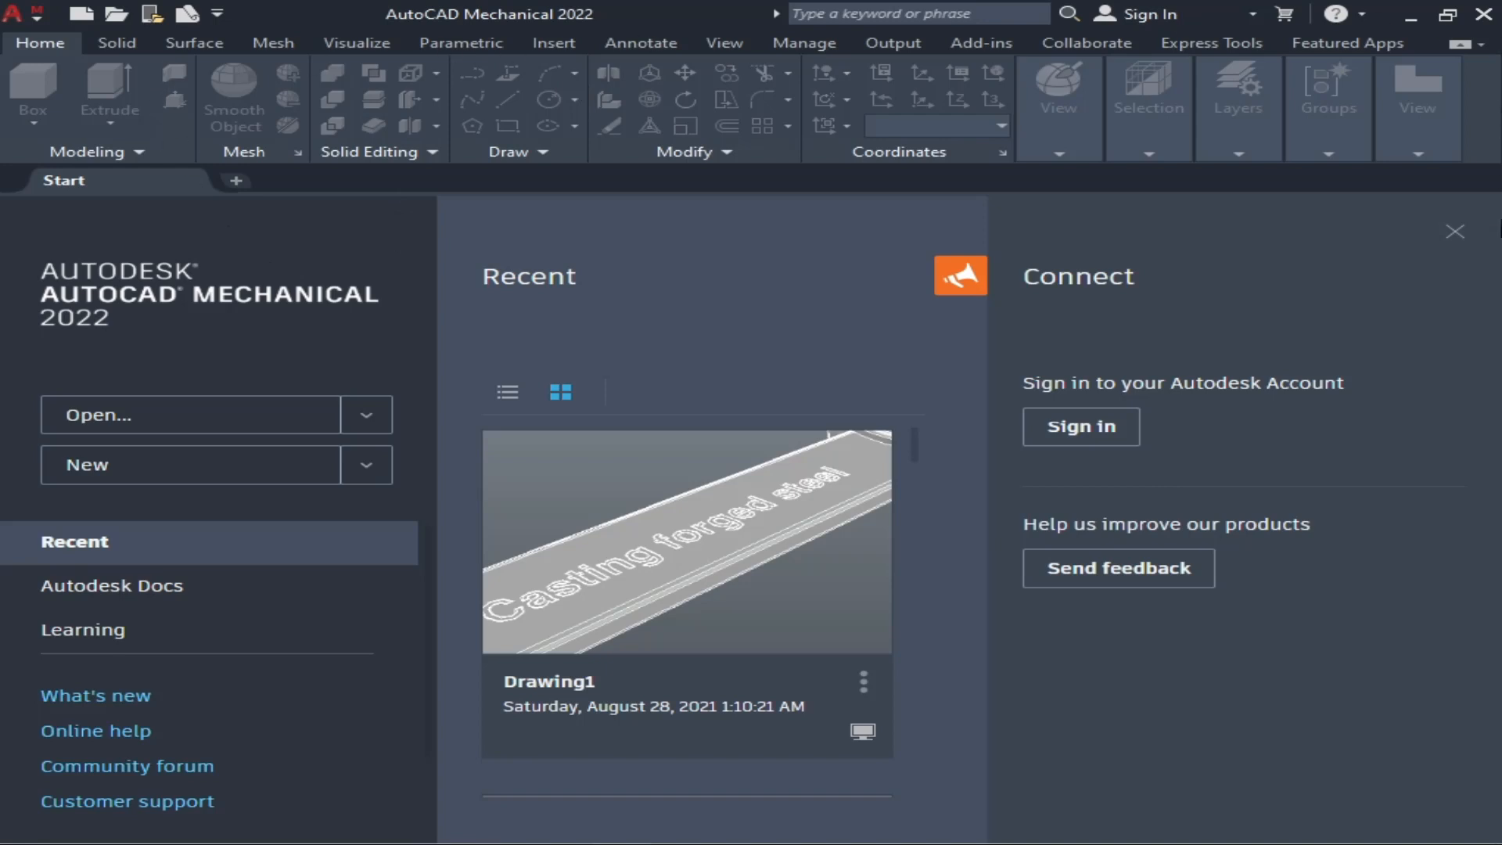
{"action": "mouse_move", "coordinate": [1045, 96]}
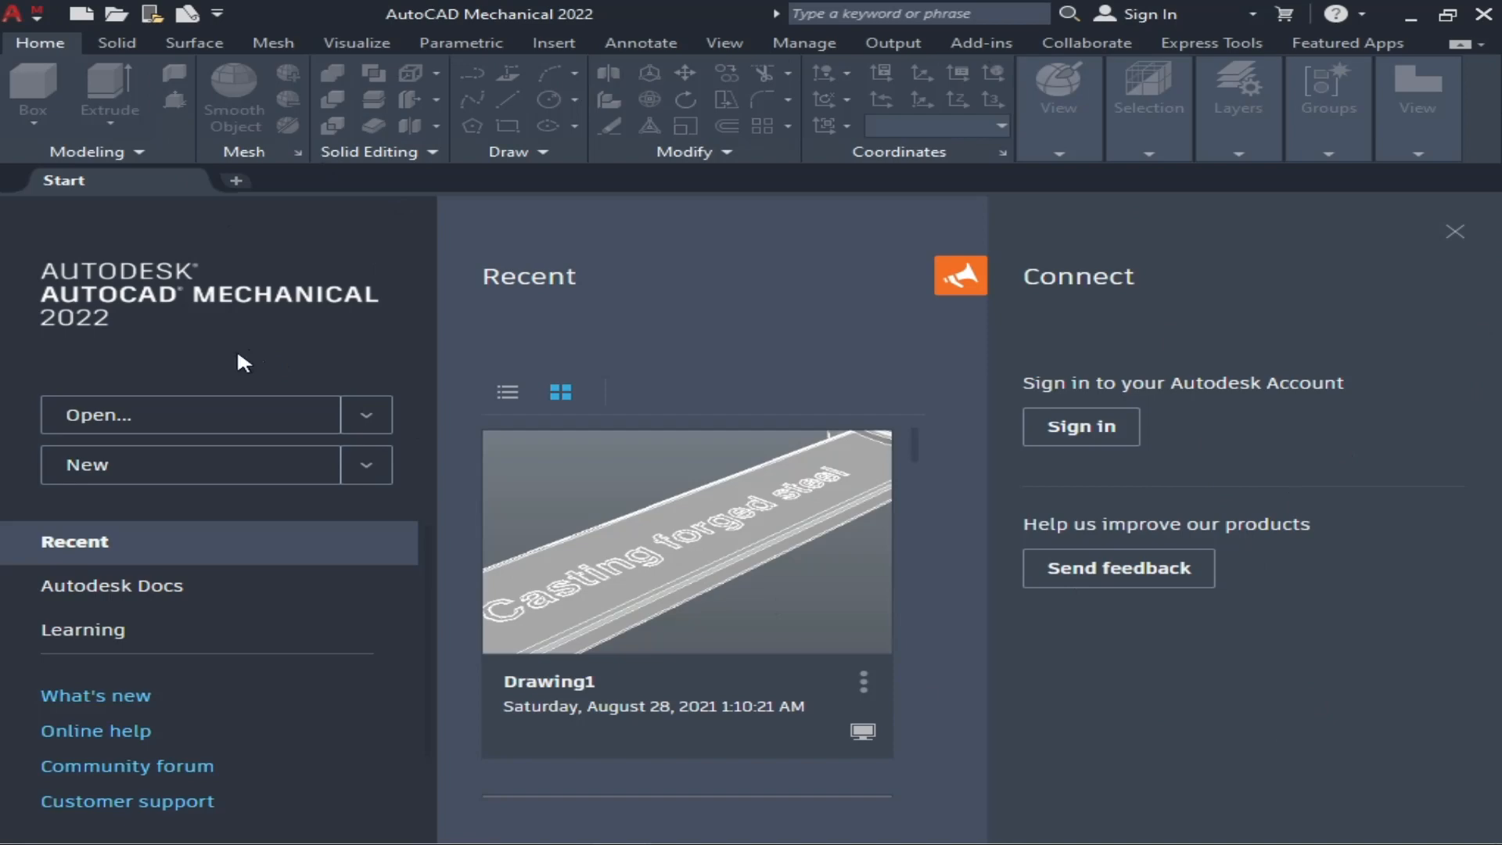
{"action": "mouse_move", "coordinate": [272, 431]}
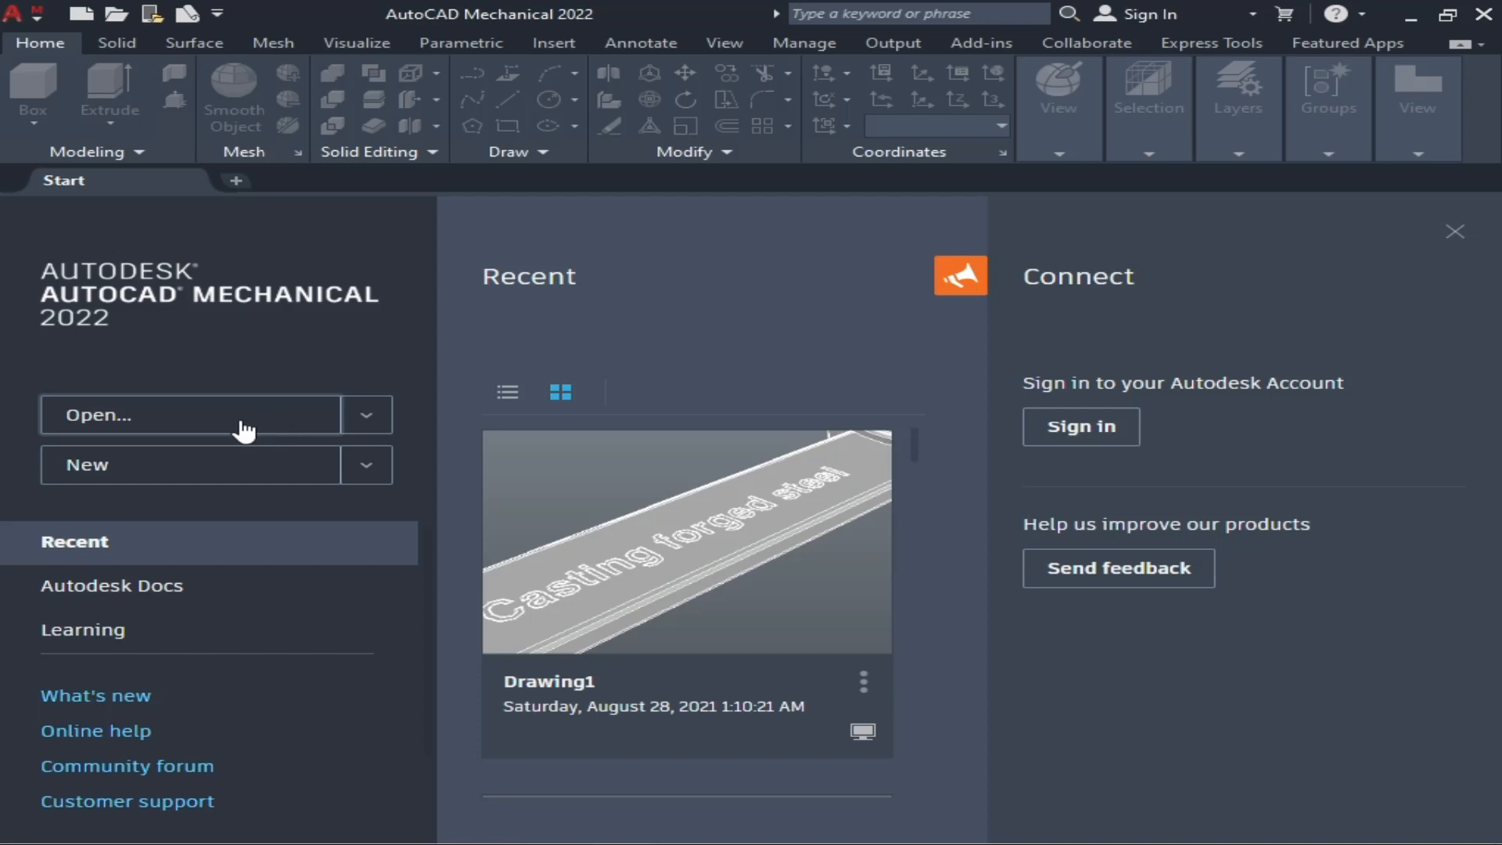
- Browse the Start screen's open-drawing options and templates, then create the blank Drawing1
{"action": "left_click", "coordinate": [366, 414]}
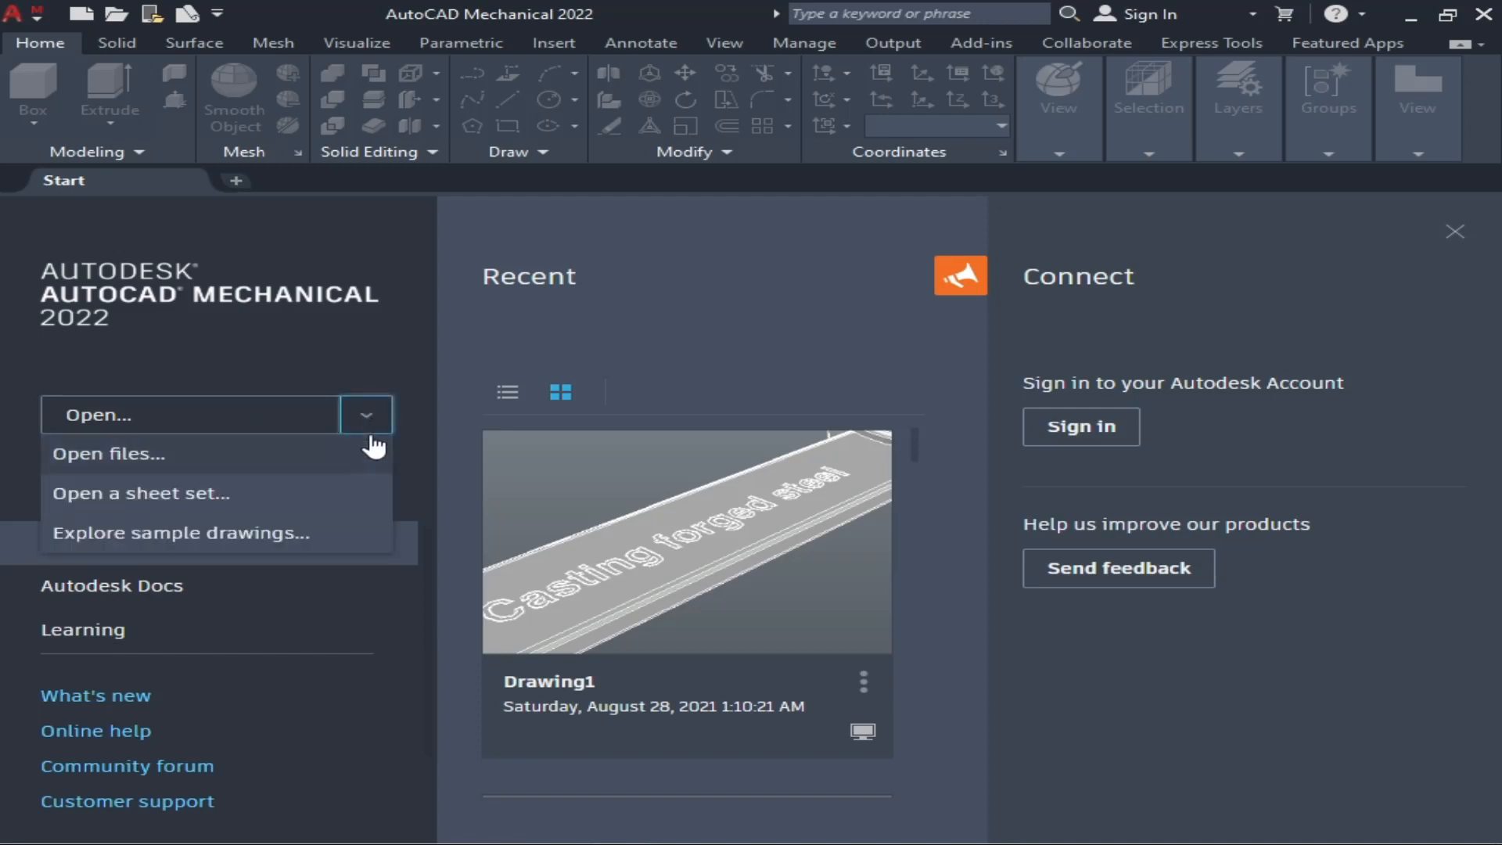
{"action": "mouse_move", "coordinate": [316, 478]}
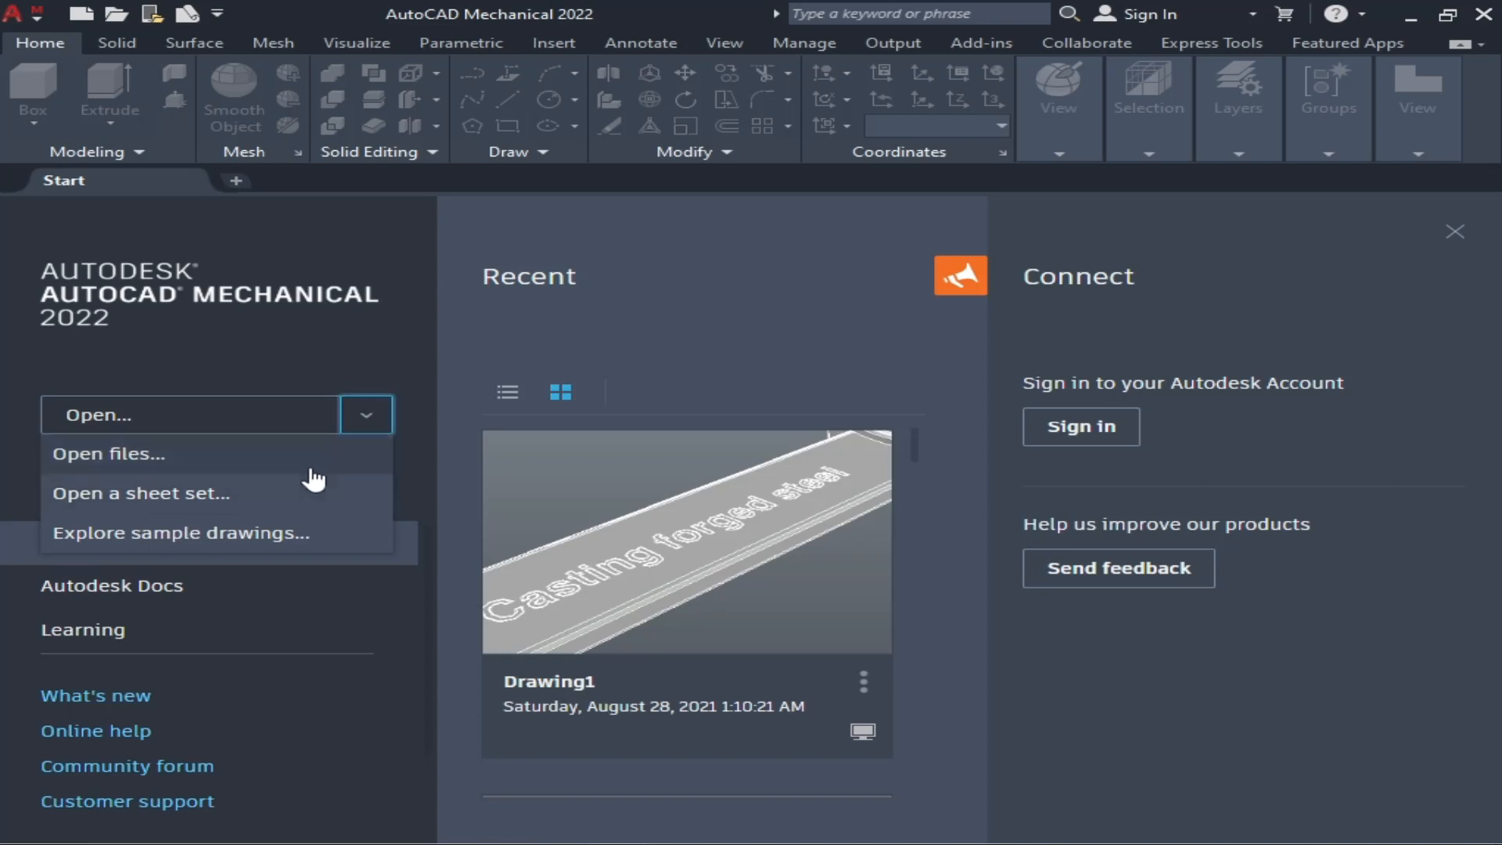
{"action": "mouse_move", "coordinate": [292, 554]}
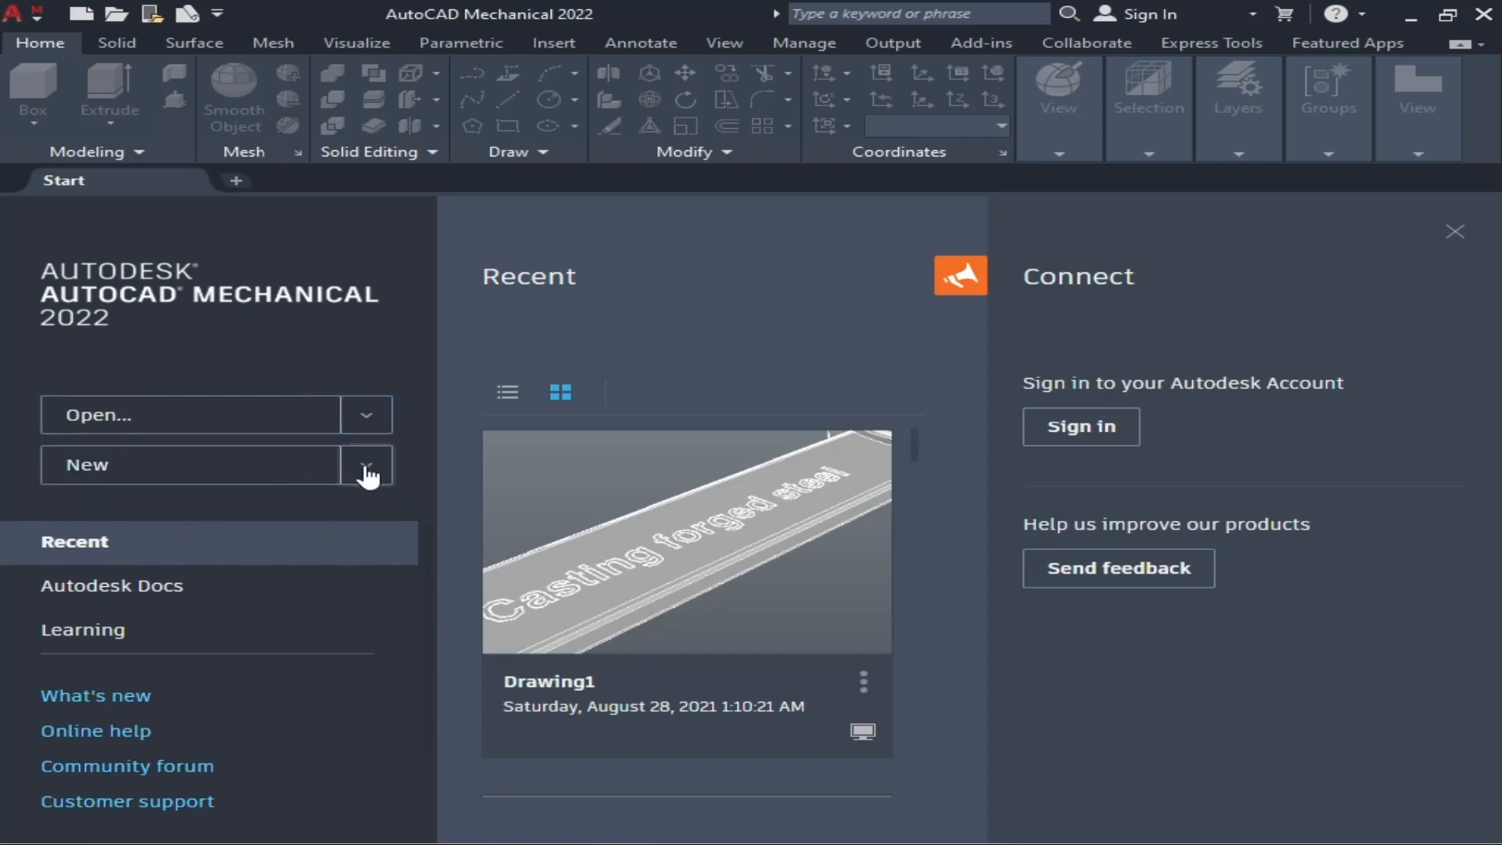
{"action": "left_click", "coordinate": [367, 465]}
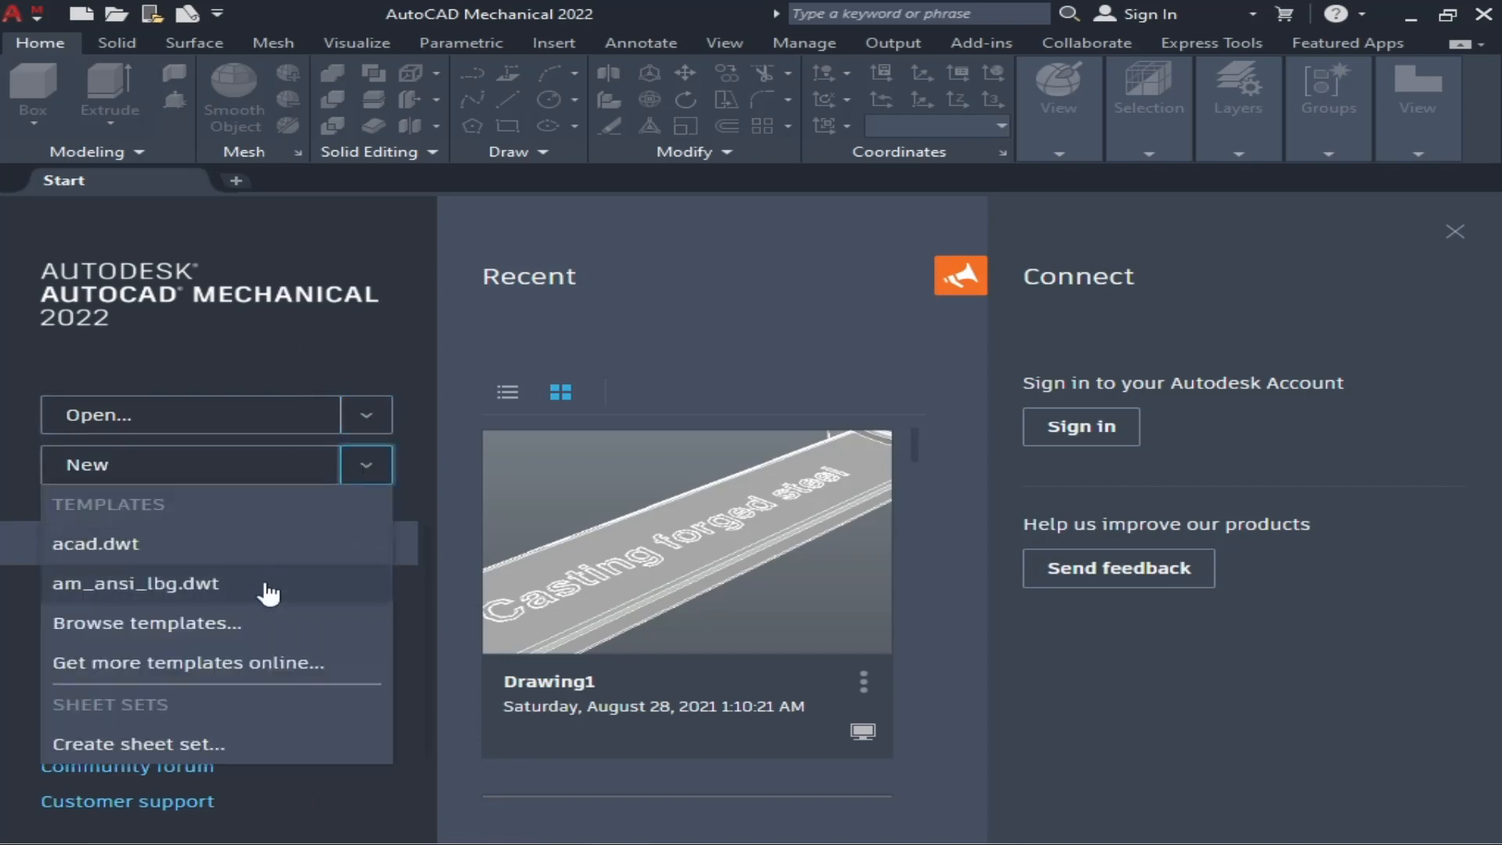
{"action": "mouse_move", "coordinate": [259, 662]}
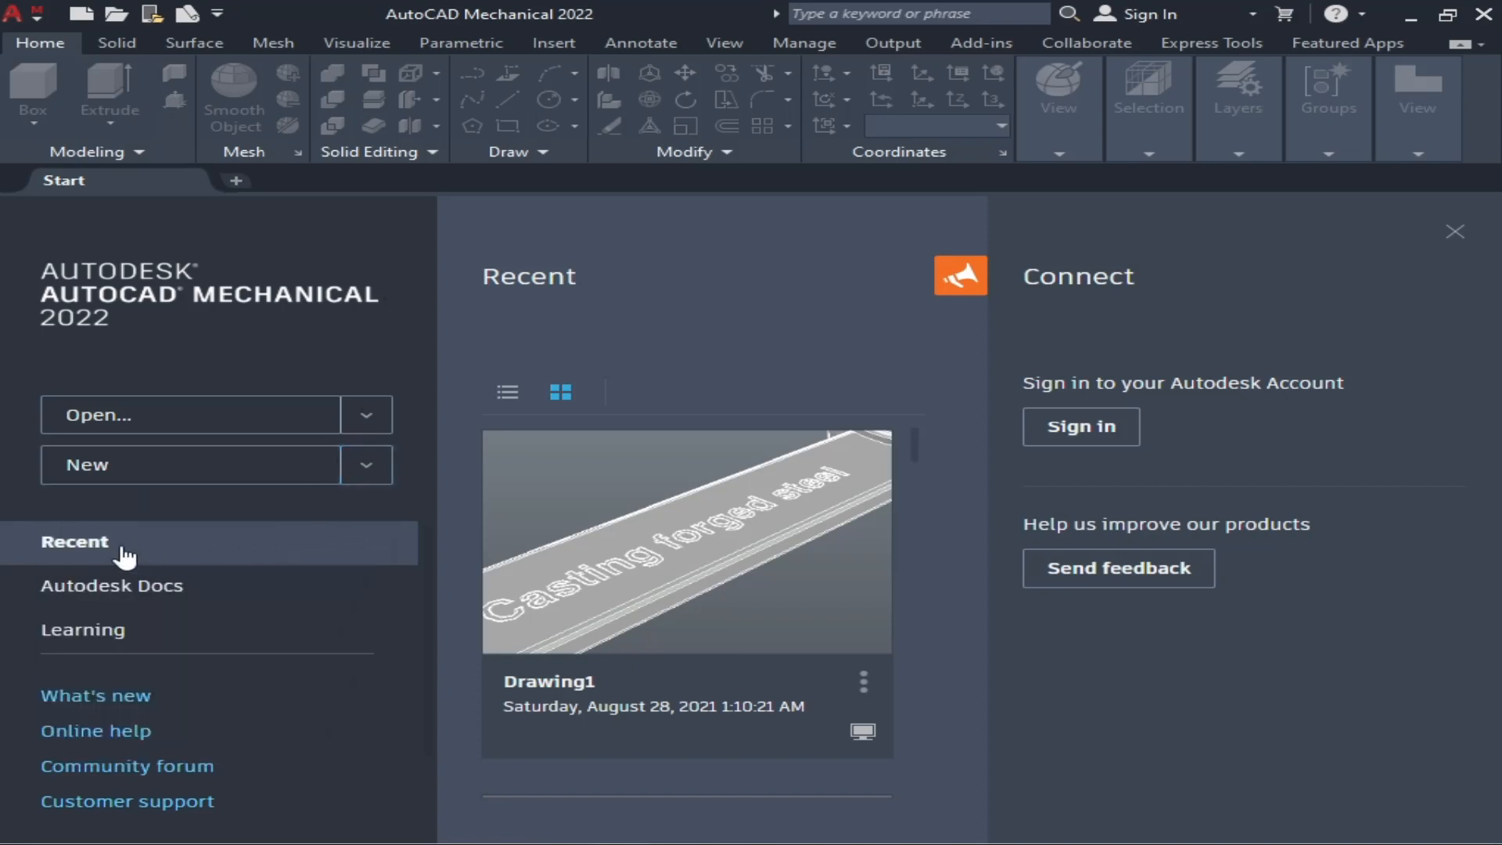
{"action": "mouse_move", "coordinate": [584, 576]}
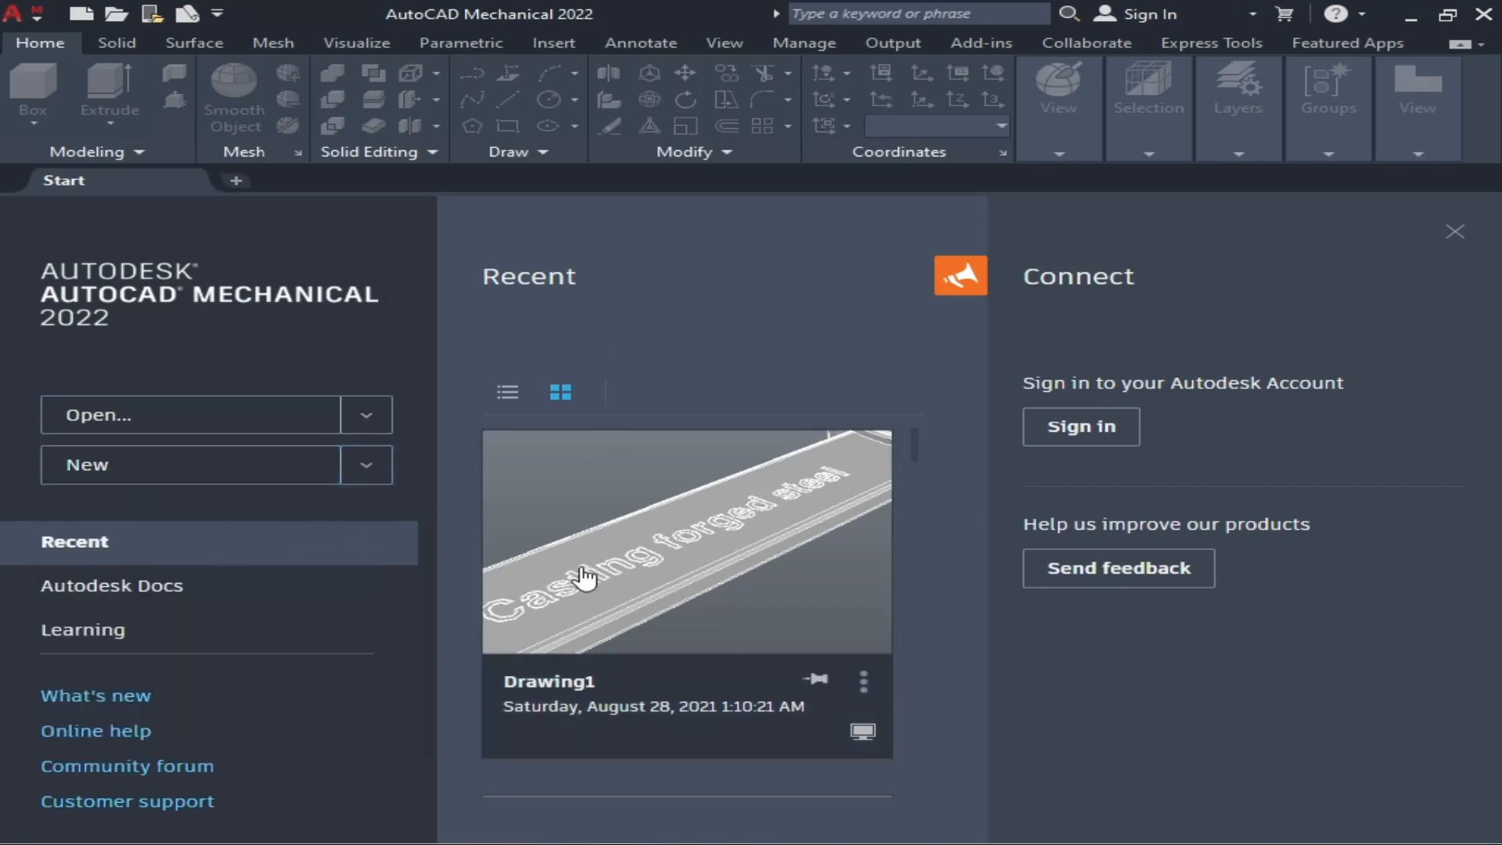
{"action": "scroll", "scroll_direction": "down", "scroll_amount": 3}
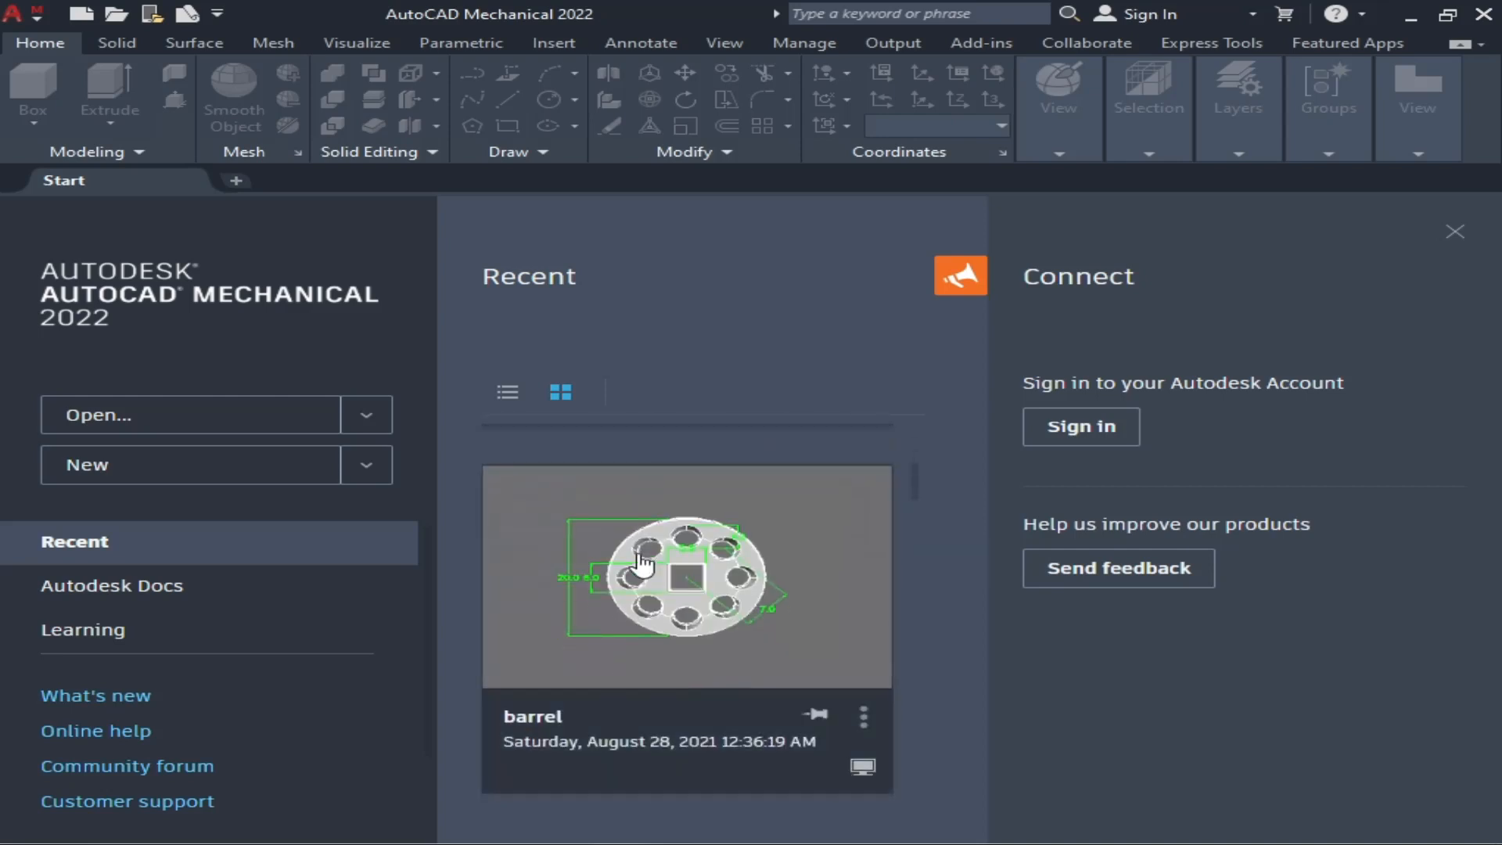
{"action": "scroll", "scroll_direction": "down", "scroll_amount": 3}
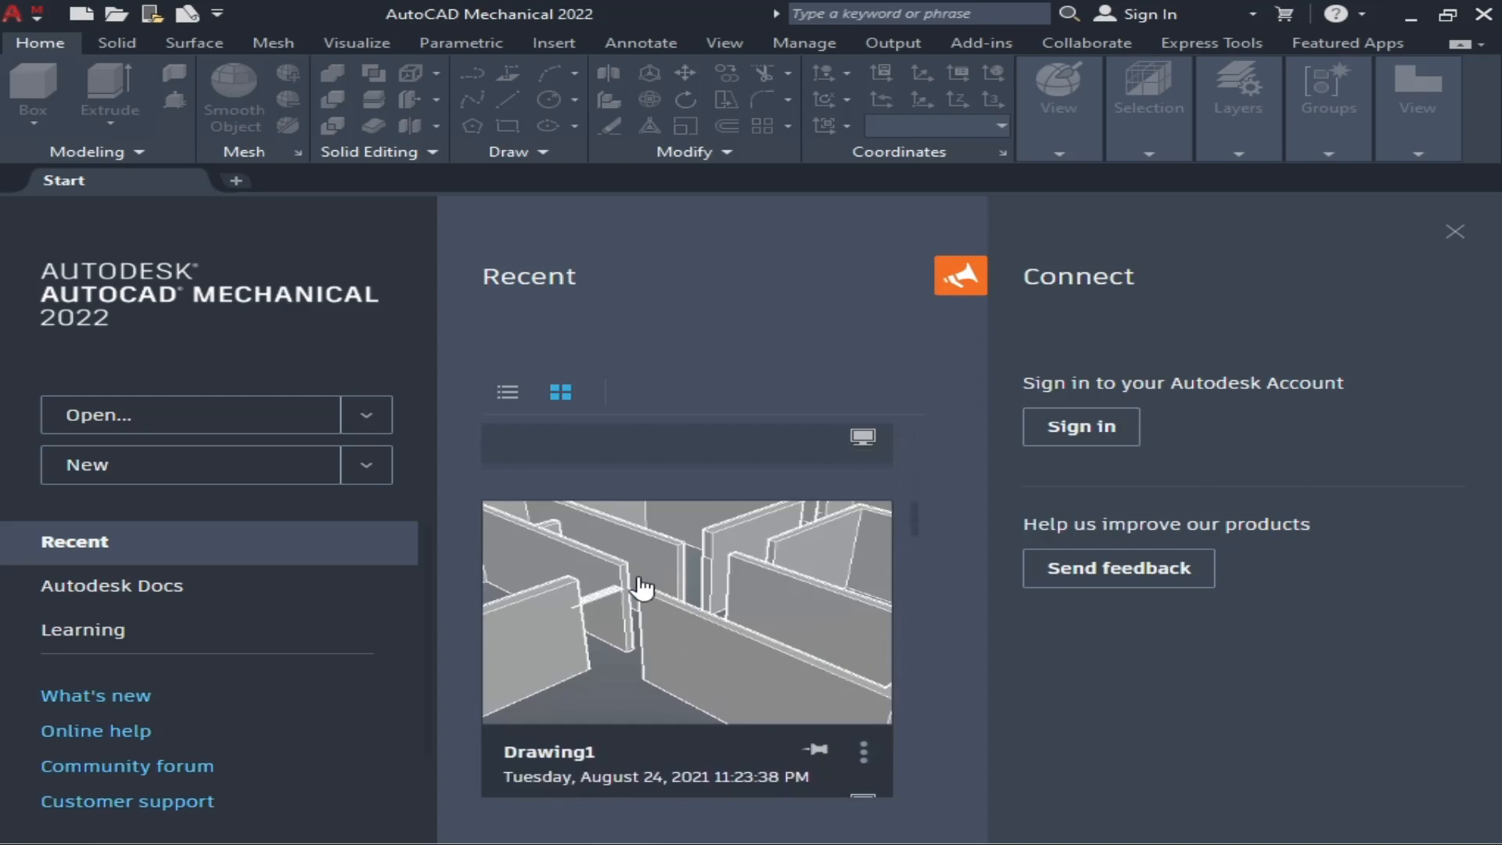
{"action": "scroll", "scroll_direction": "down", "scroll_amount": 3}
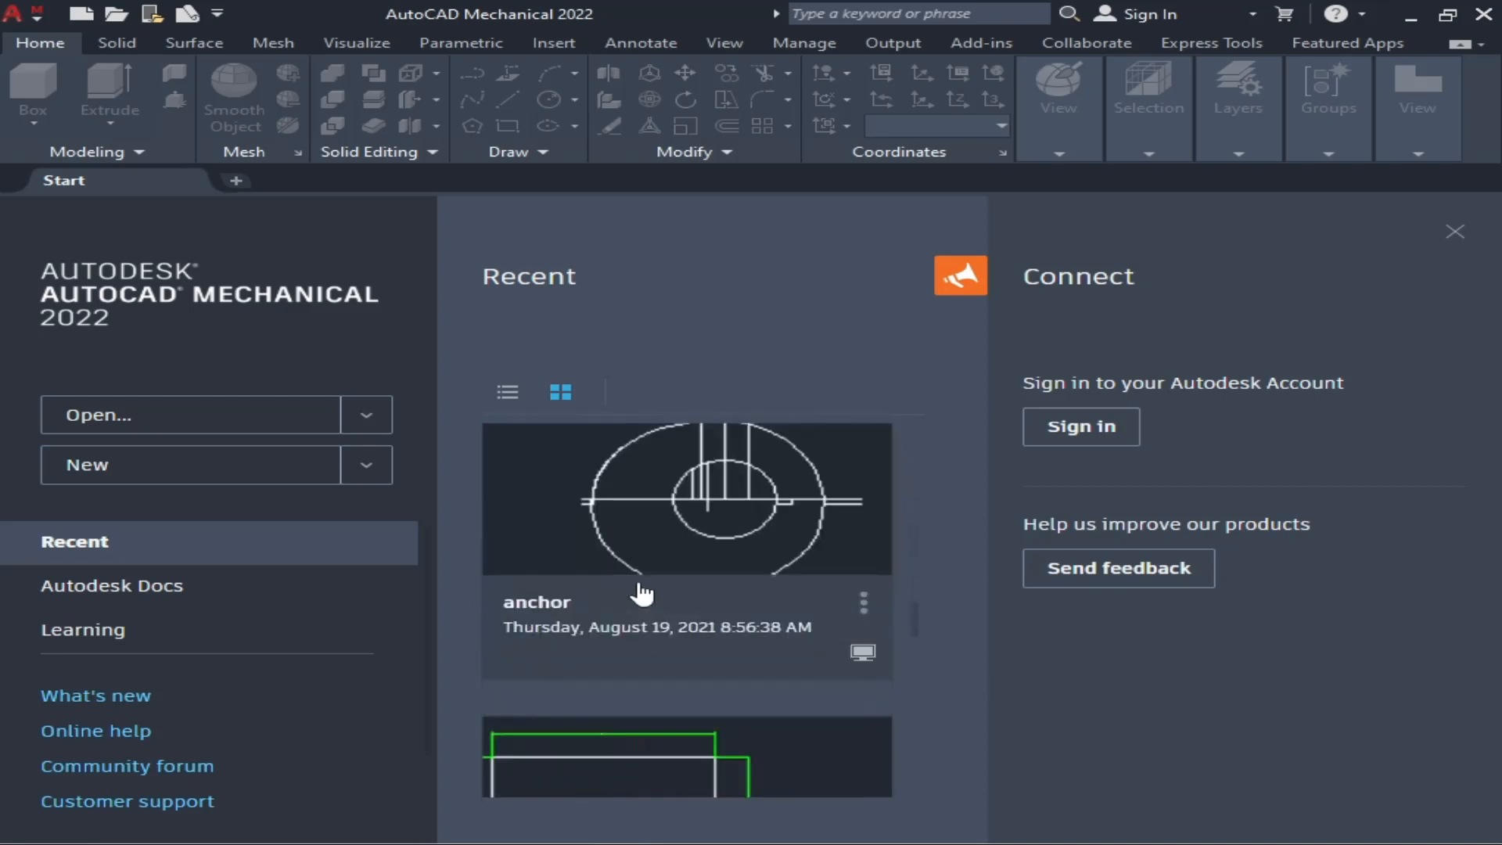
{"action": "scroll", "scroll_direction": "down", "scroll_amount": 3}
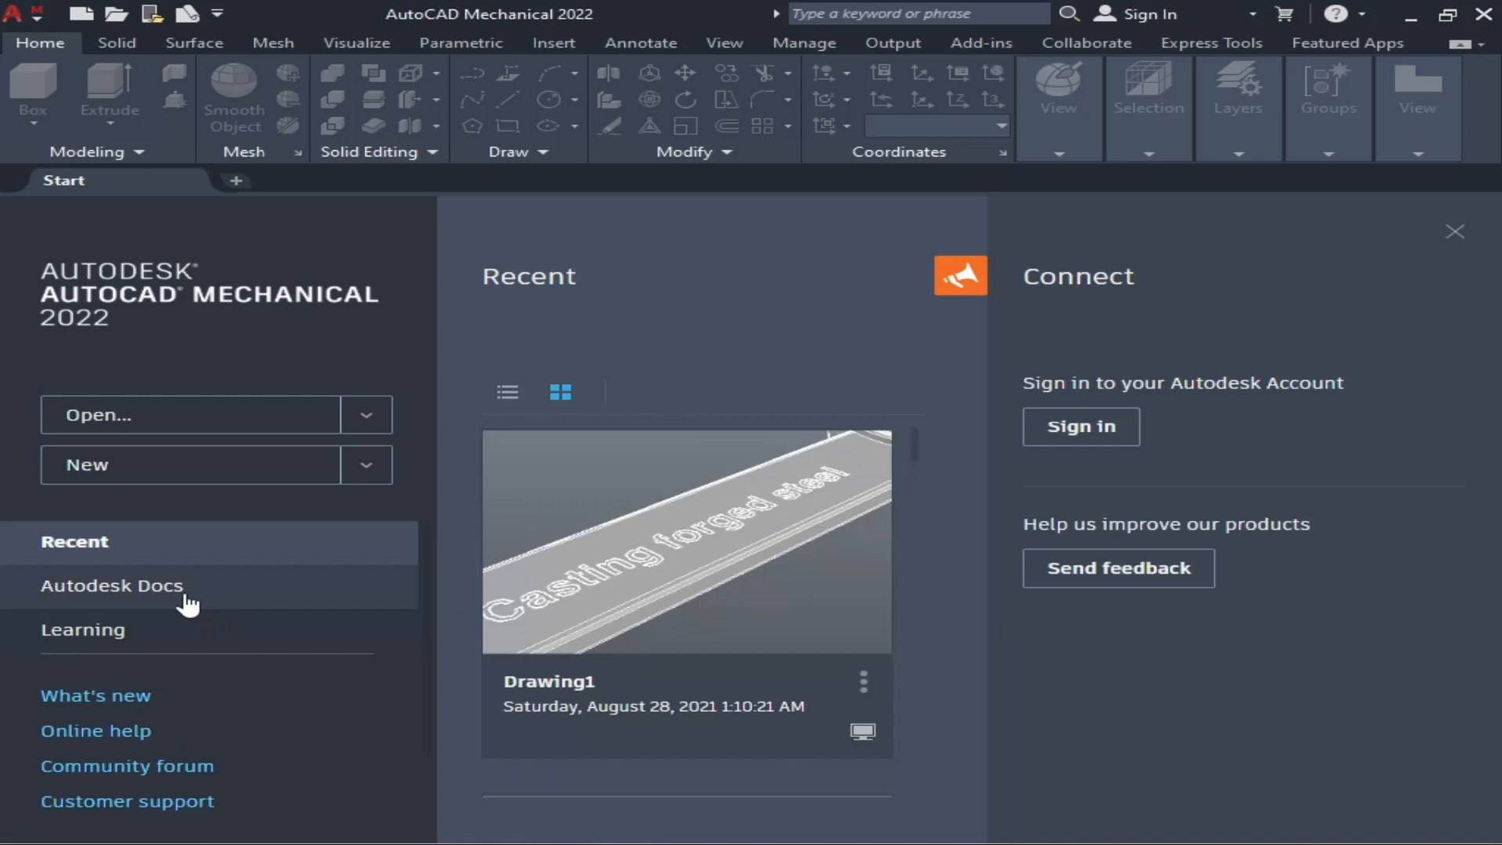
{"action": "mouse_move", "coordinate": [161, 611]}
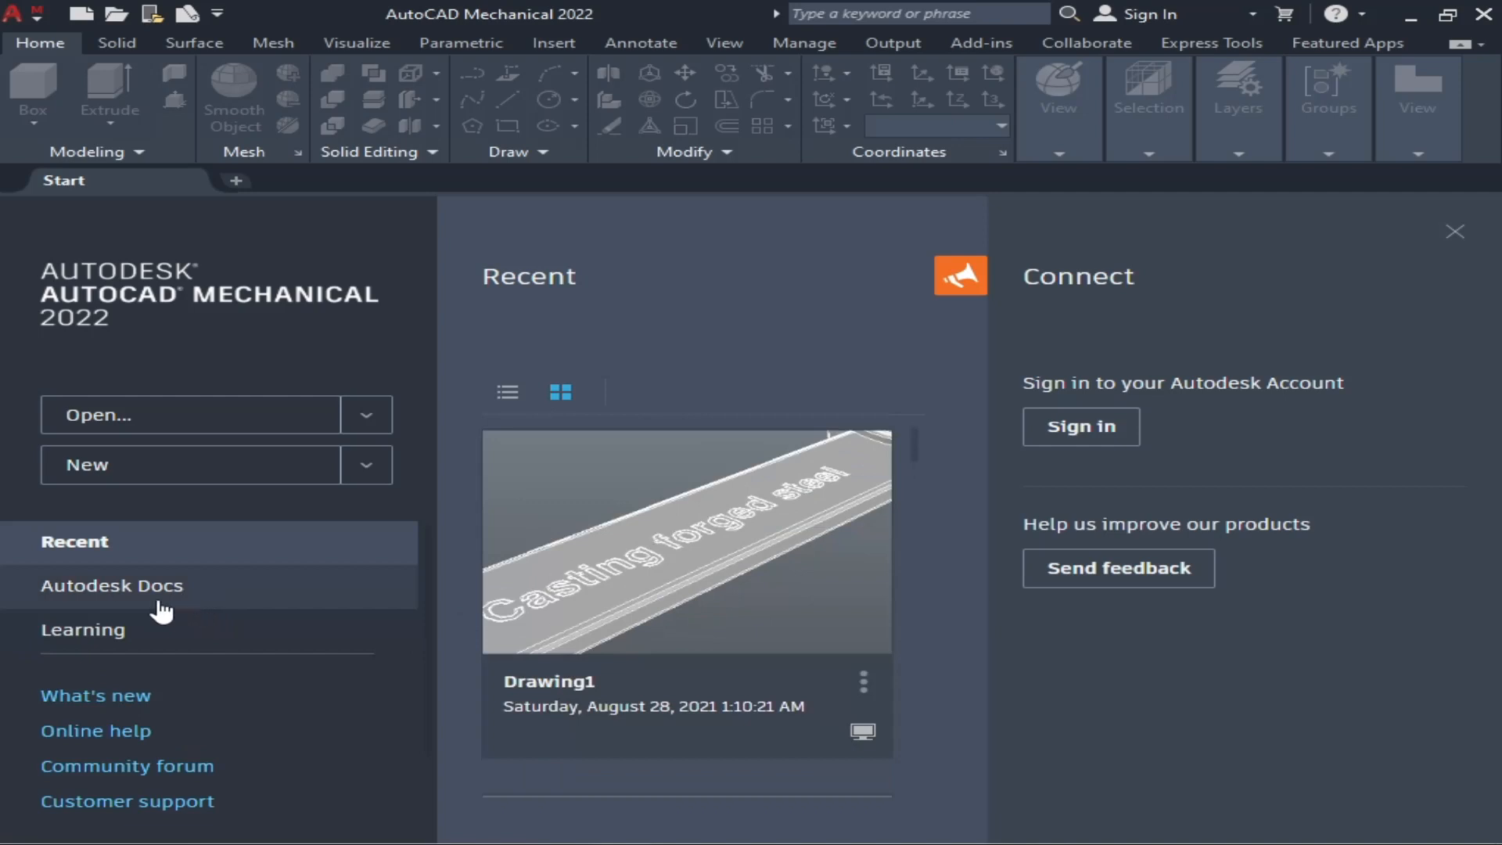
{"action": "mouse_move", "coordinate": [332, 290]}
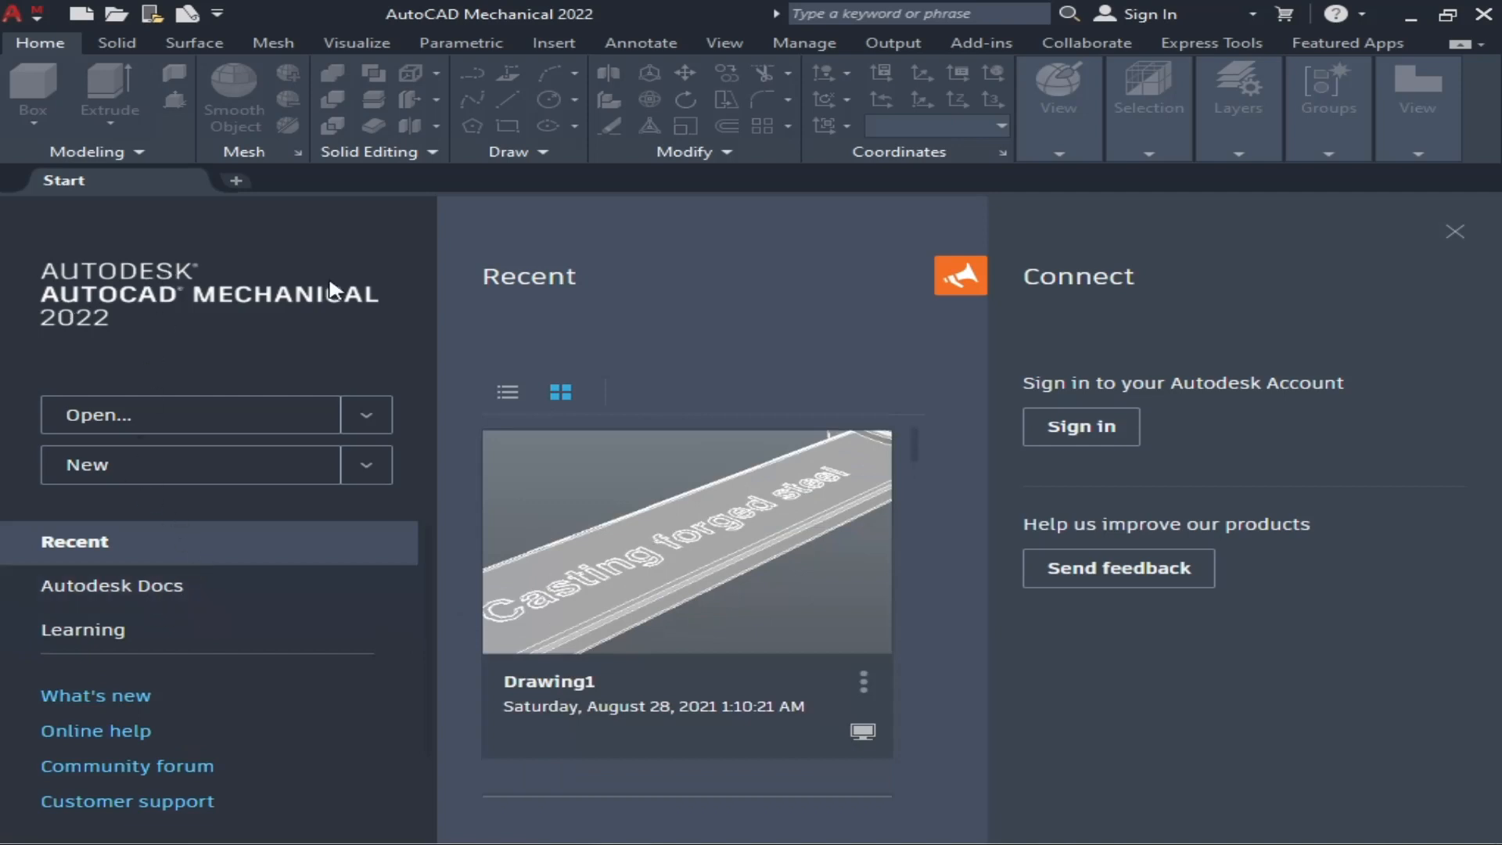
{"action": "mouse_move", "coordinate": [134, 325]}
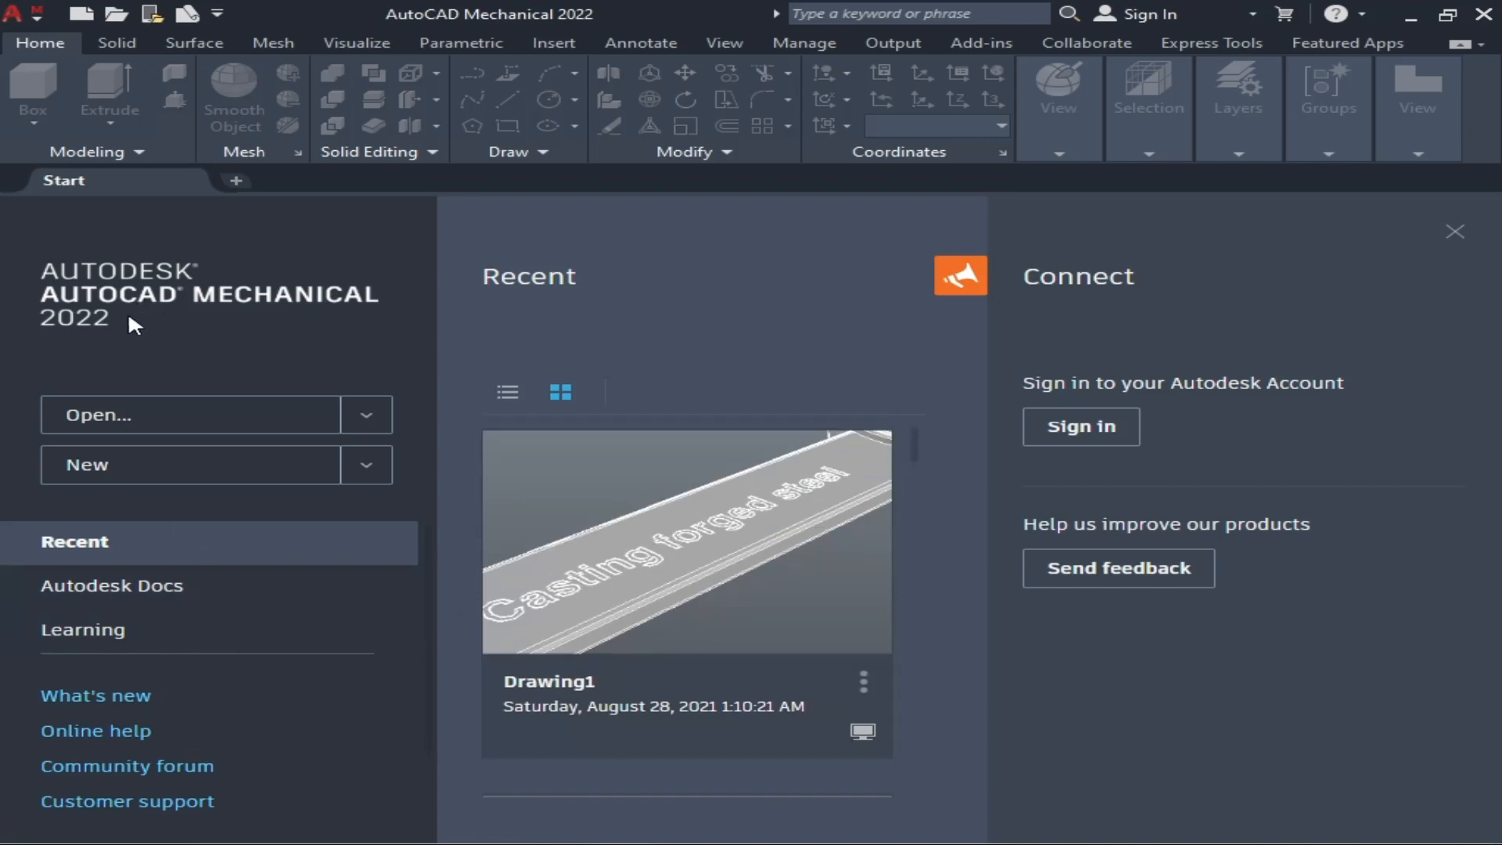
{"action": "mouse_move", "coordinate": [76, 338]}
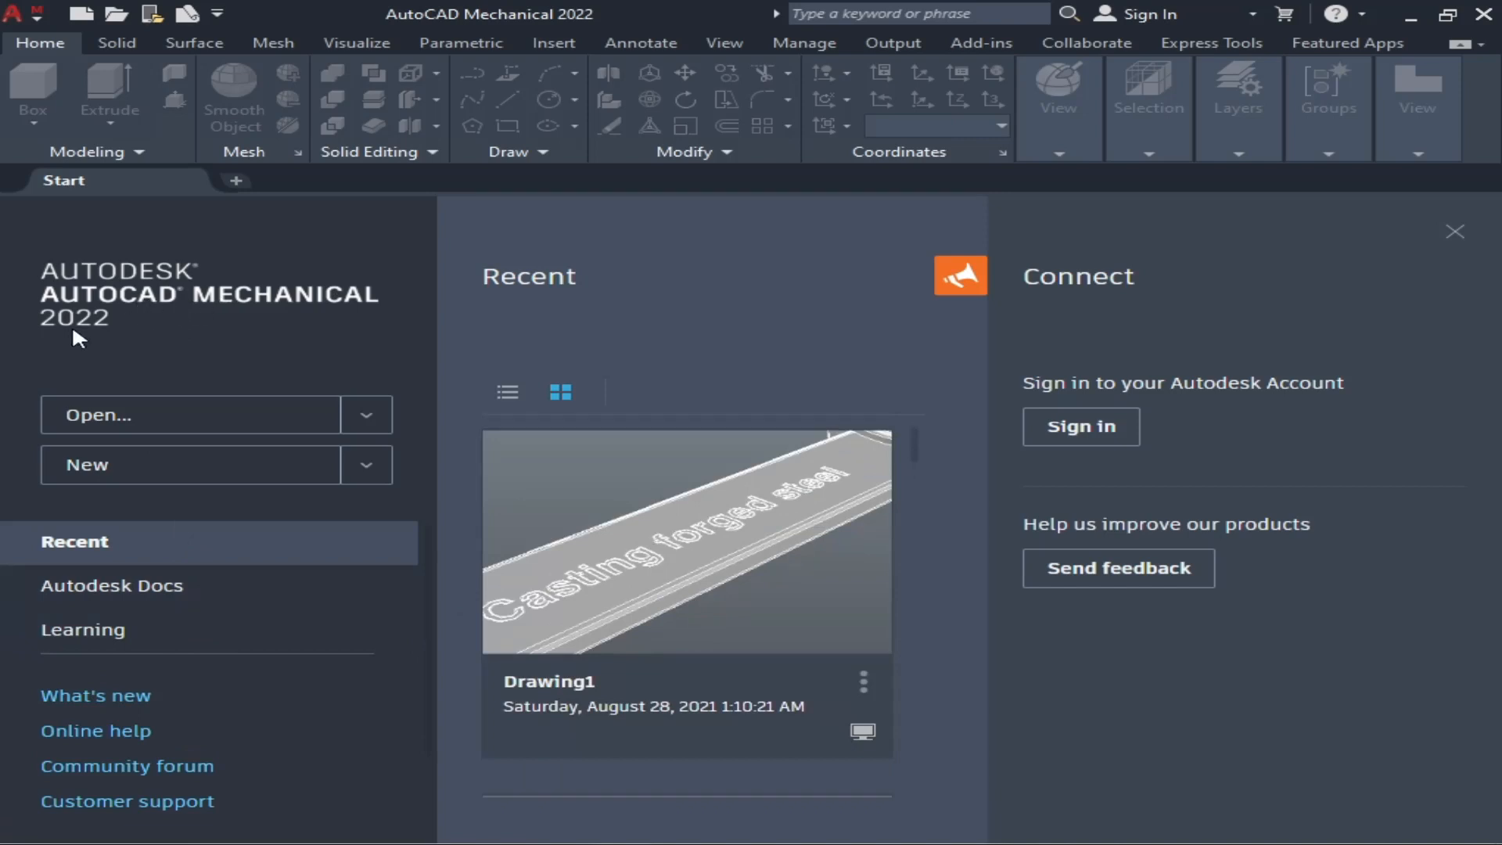
{"action": "mouse_move", "coordinate": [172, 424]}
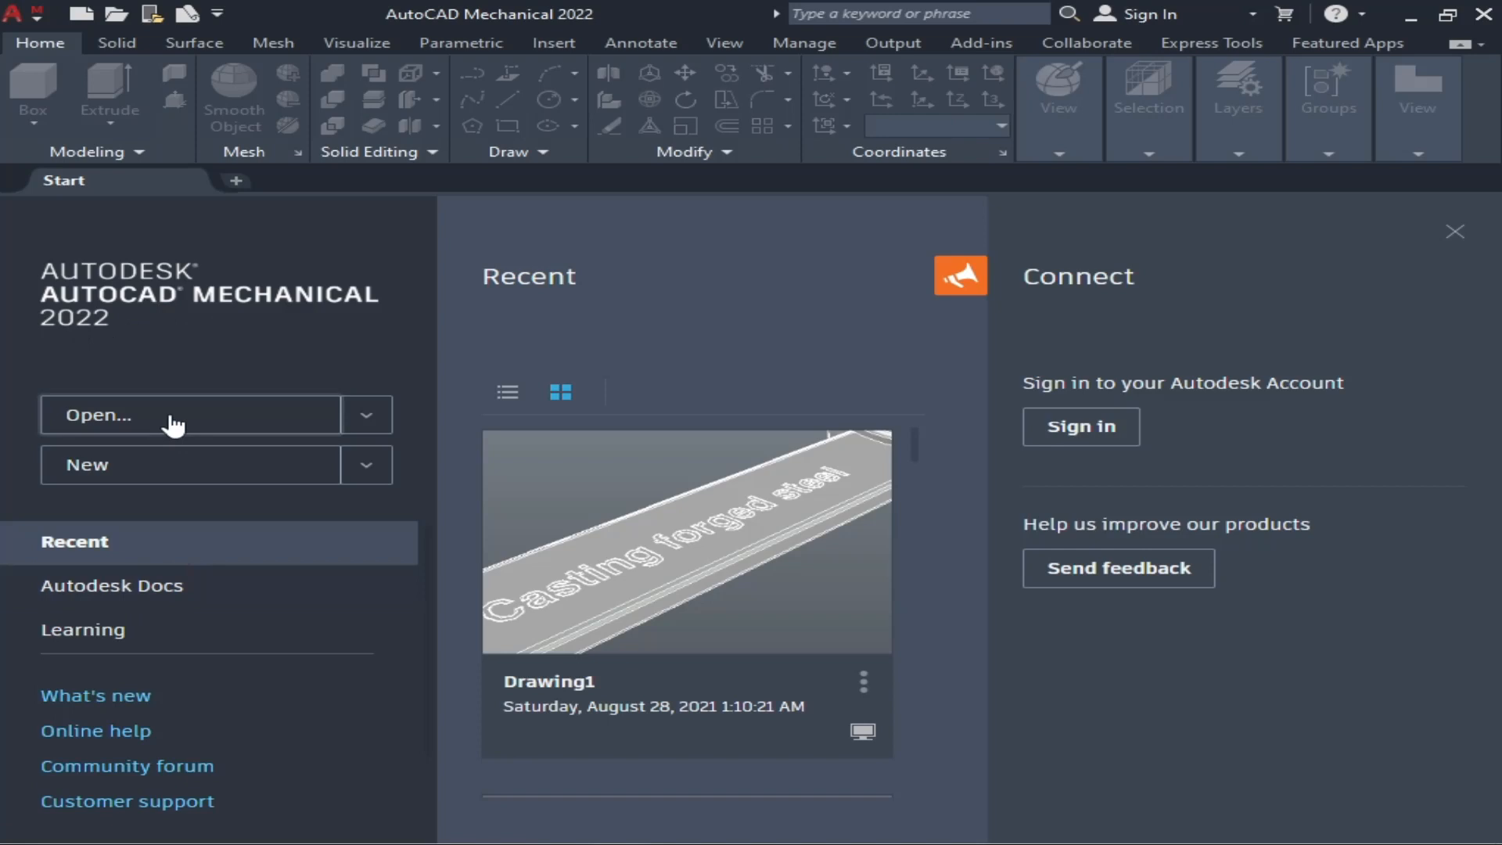
{"action": "mouse_move", "coordinate": [112, 632]}
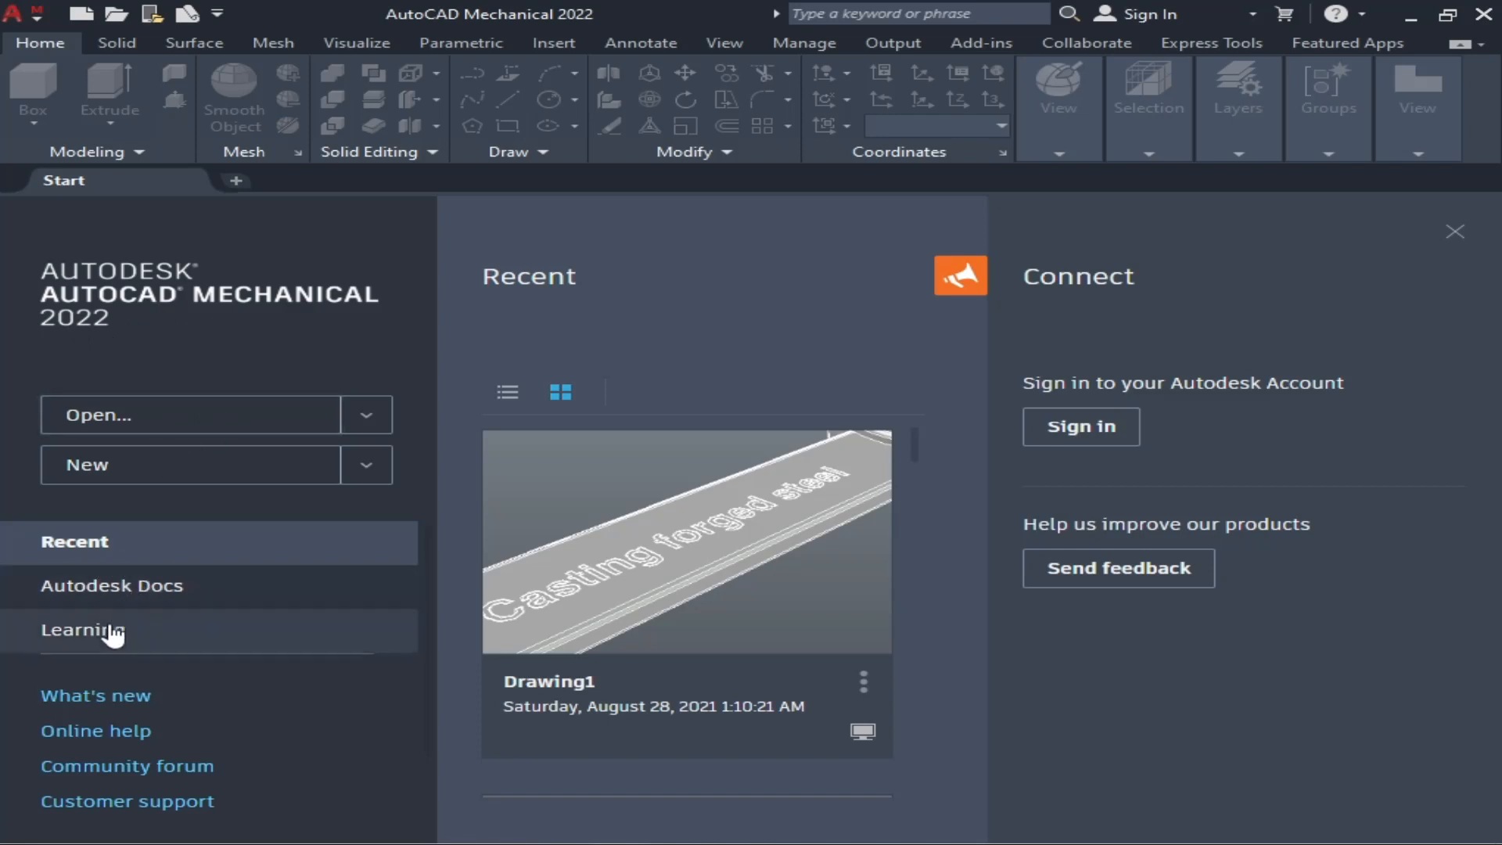
{"action": "mouse_move", "coordinate": [91, 436]}
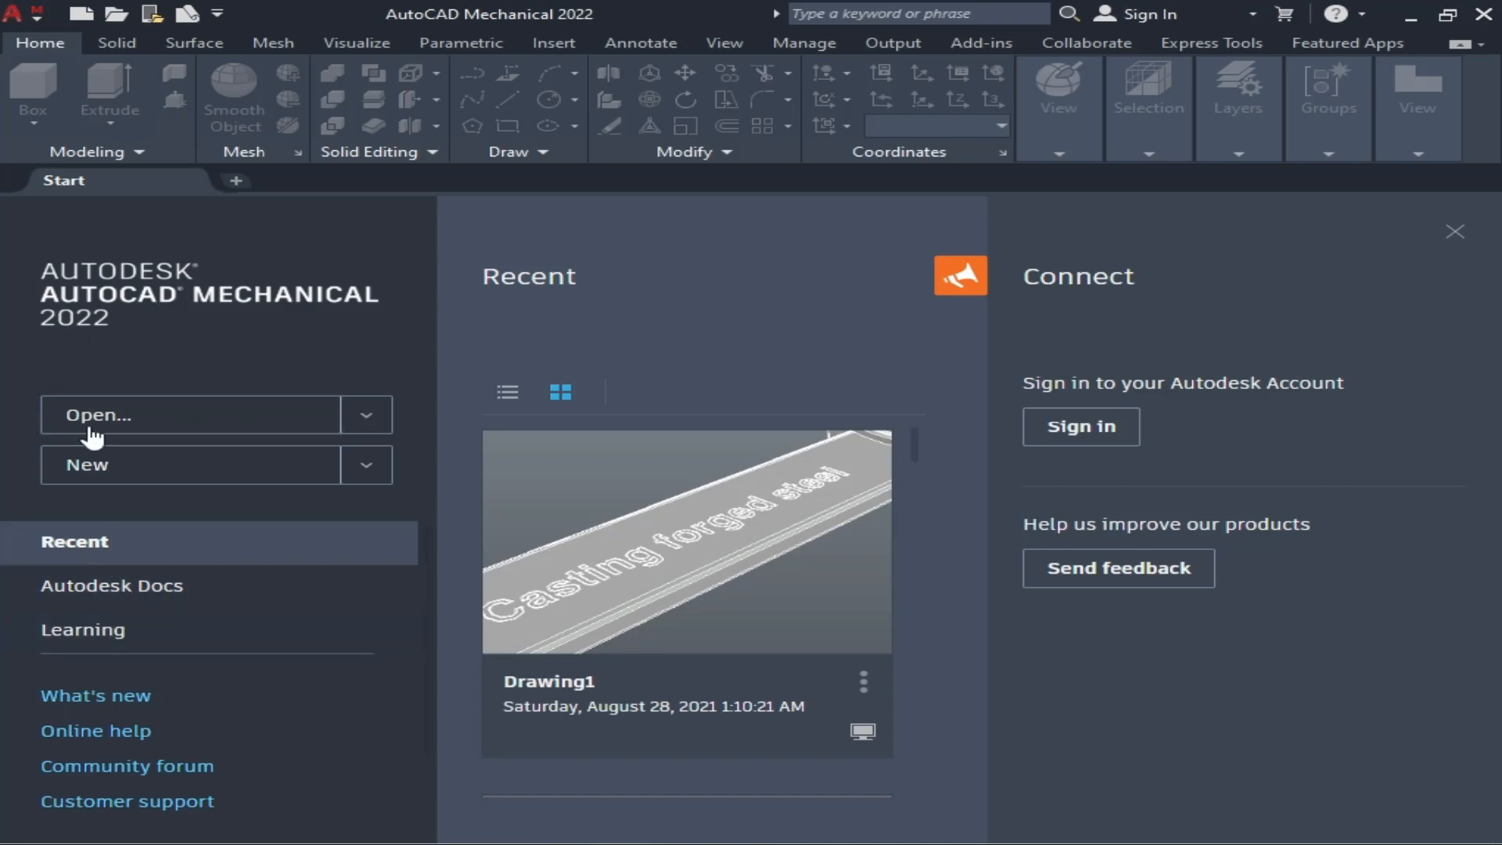
{"action": "mouse_move", "coordinate": [187, 317]}
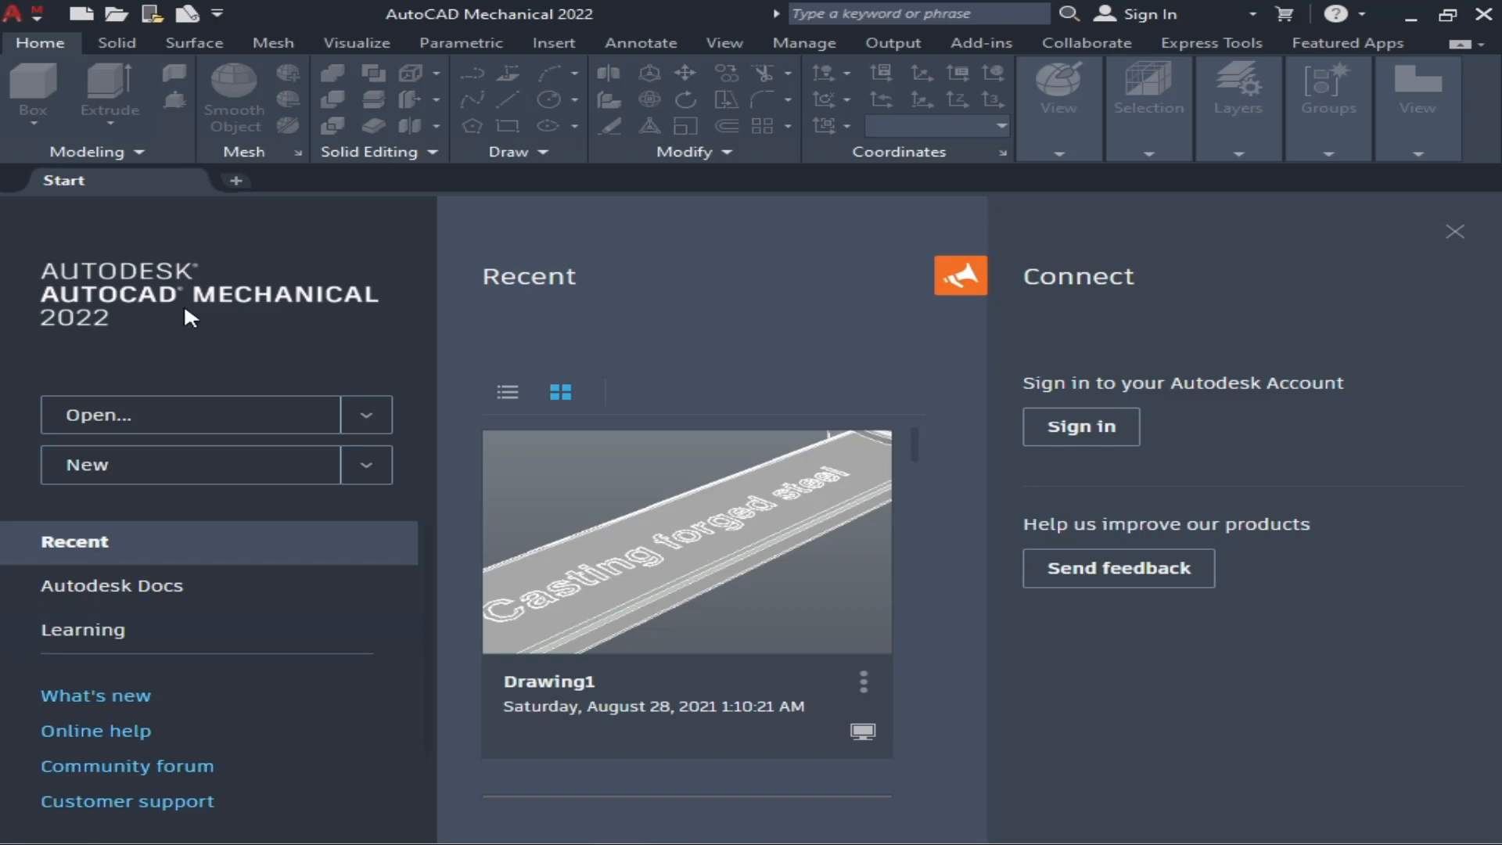
{"action": "mouse_move", "coordinate": [168, 353]}
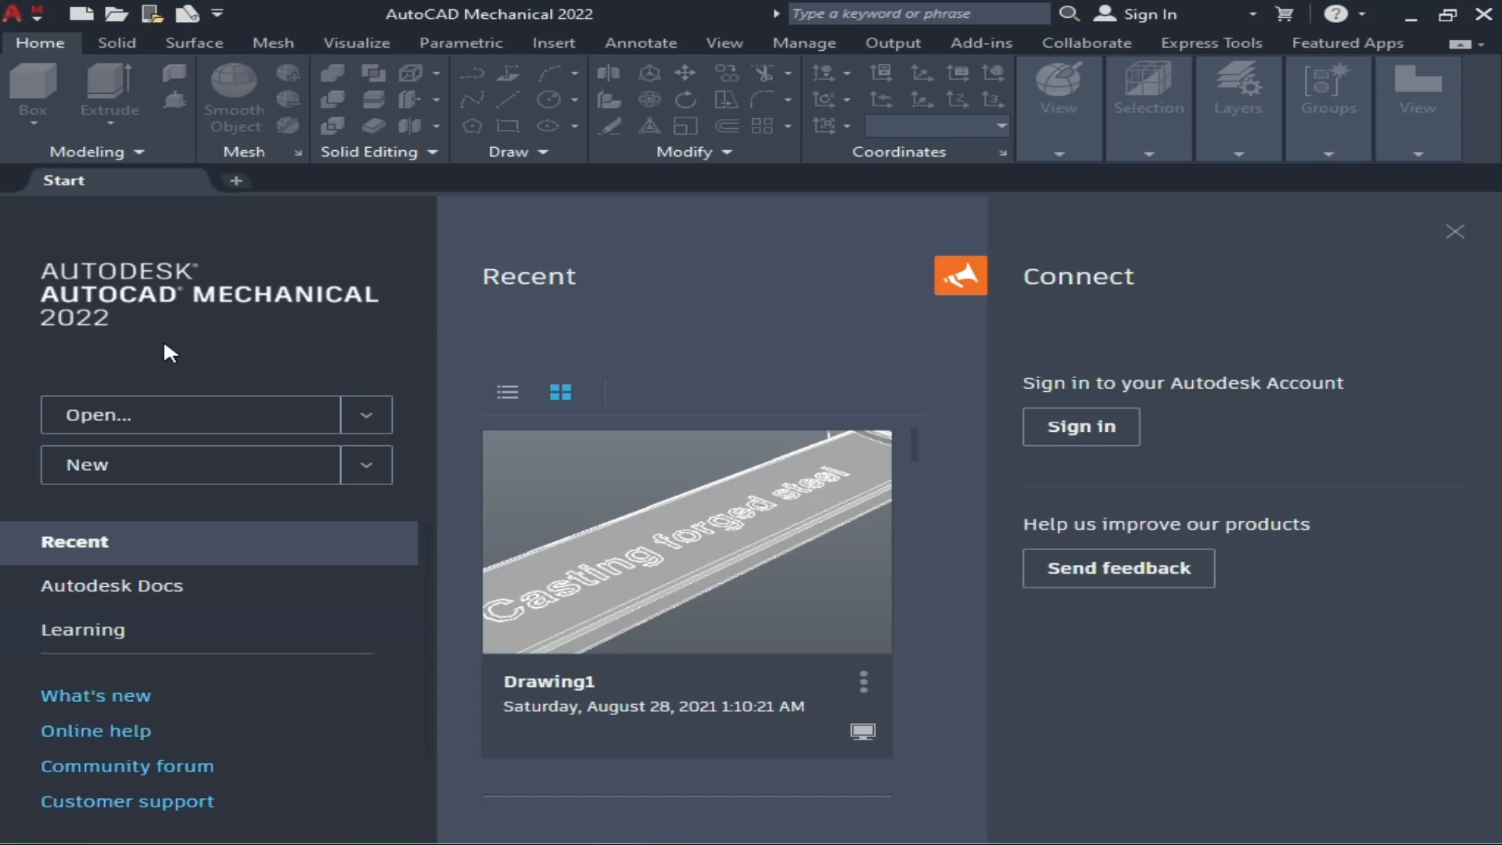
{"action": "mouse_move", "coordinate": [187, 373]}
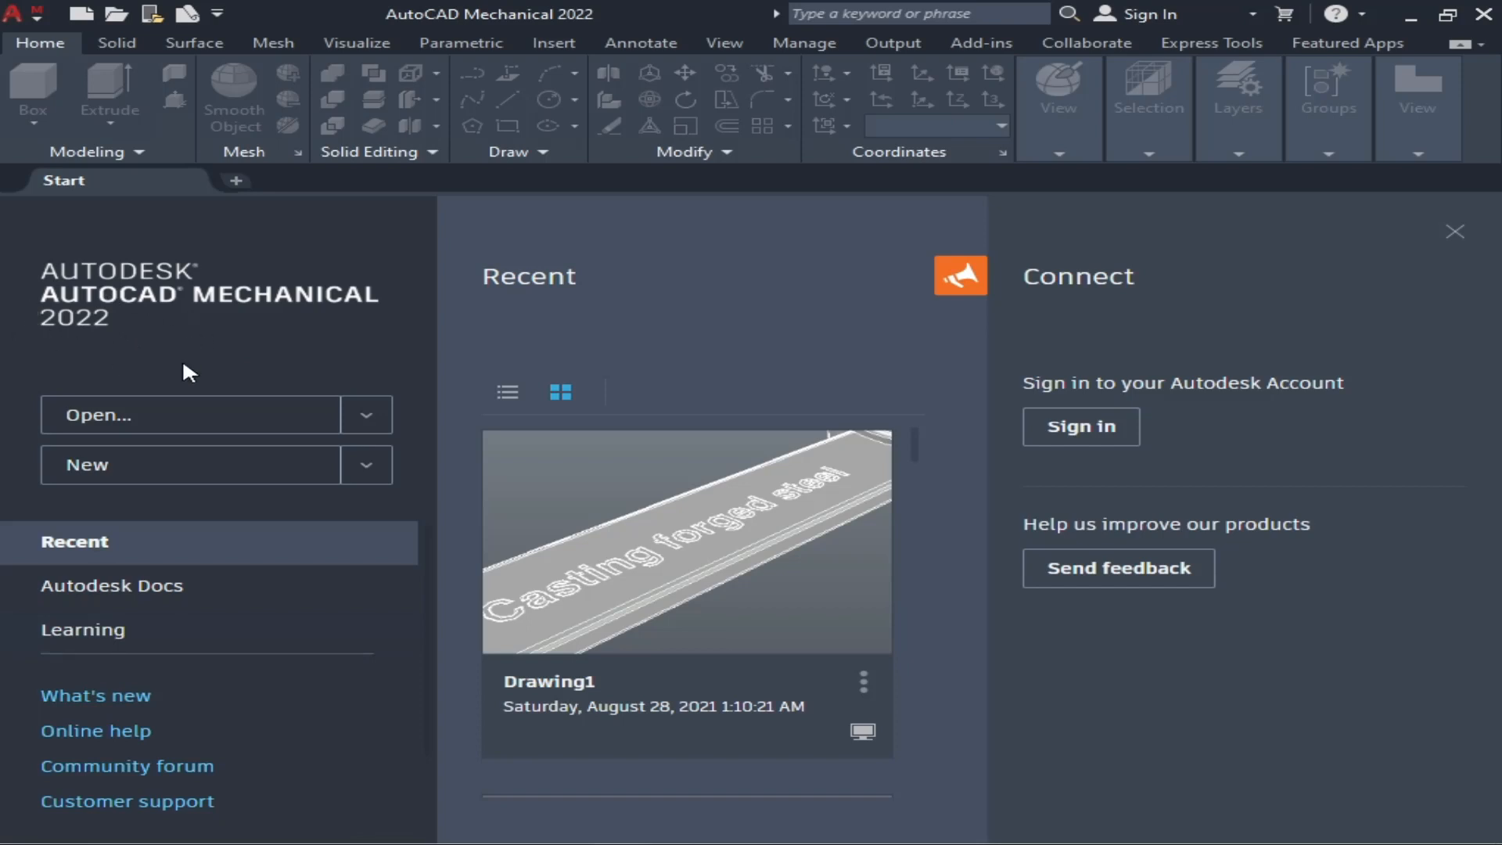
{"action": "mouse_move", "coordinate": [229, 436]}
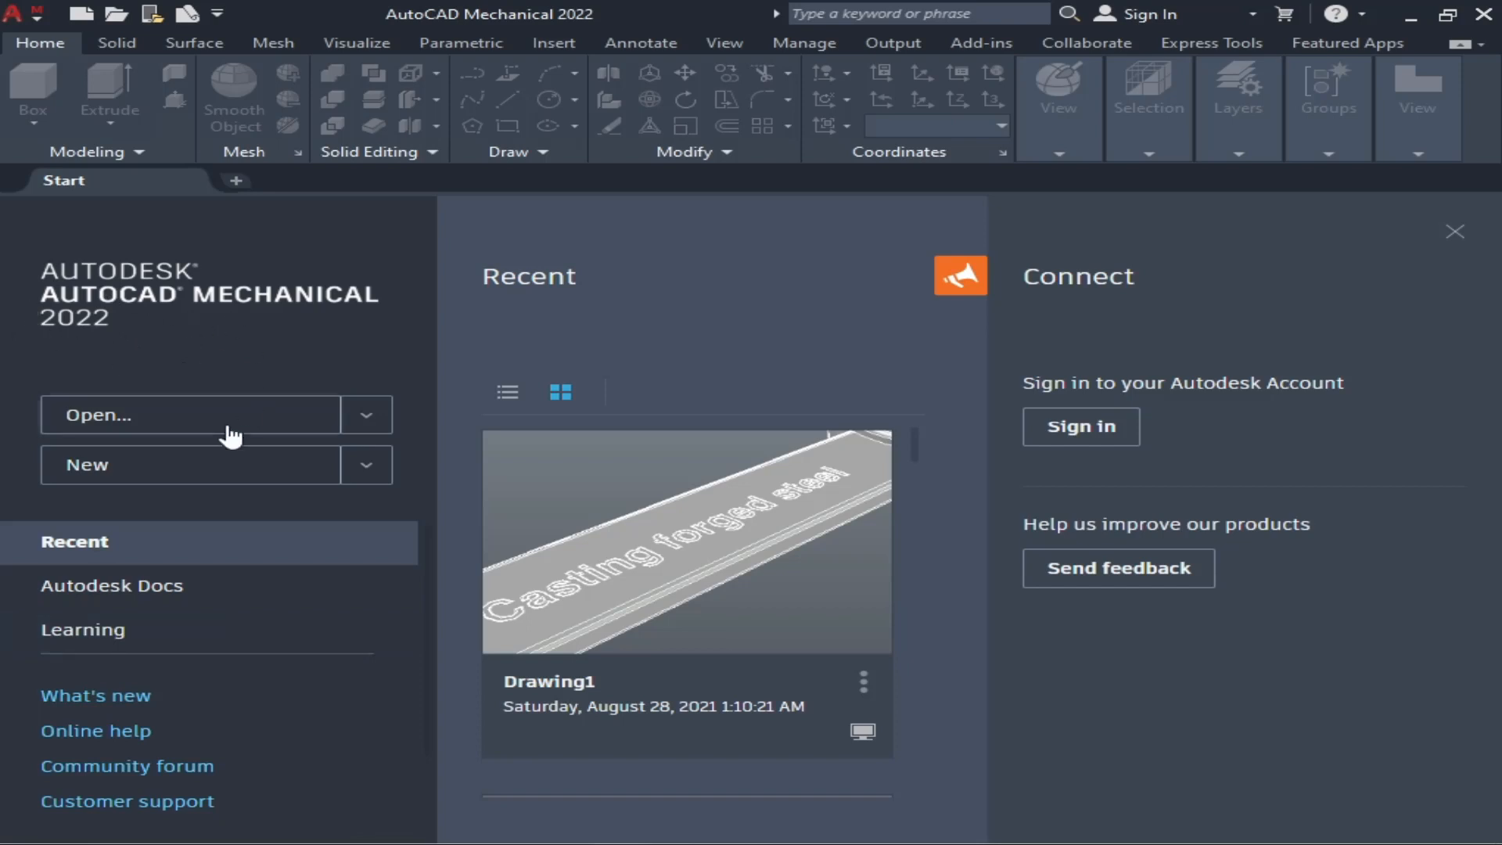
{"action": "mouse_move", "coordinate": [192, 464]}
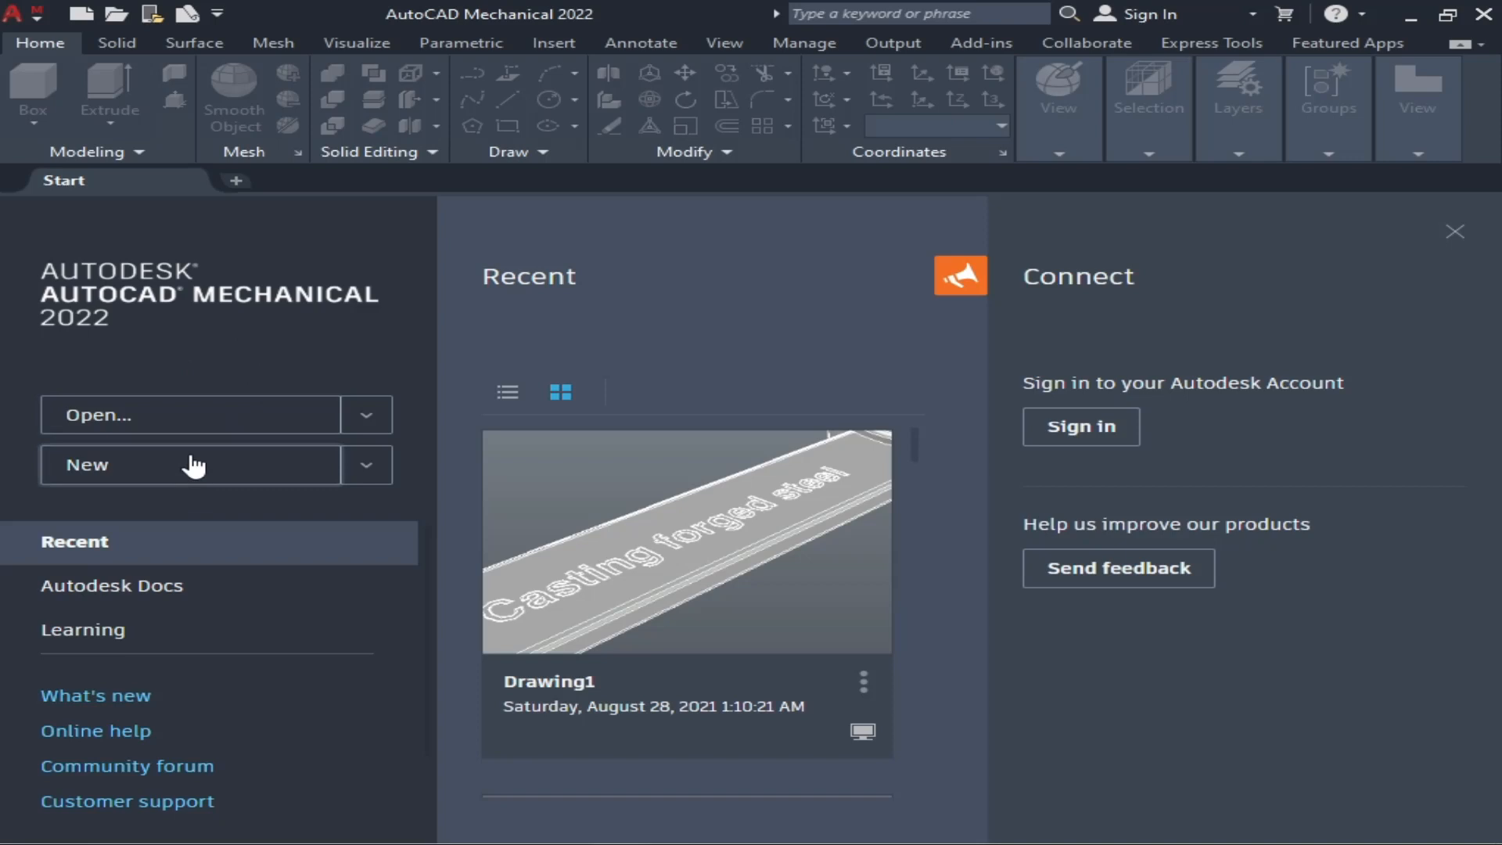
{"action": "mouse_move", "coordinate": [537, 273]}
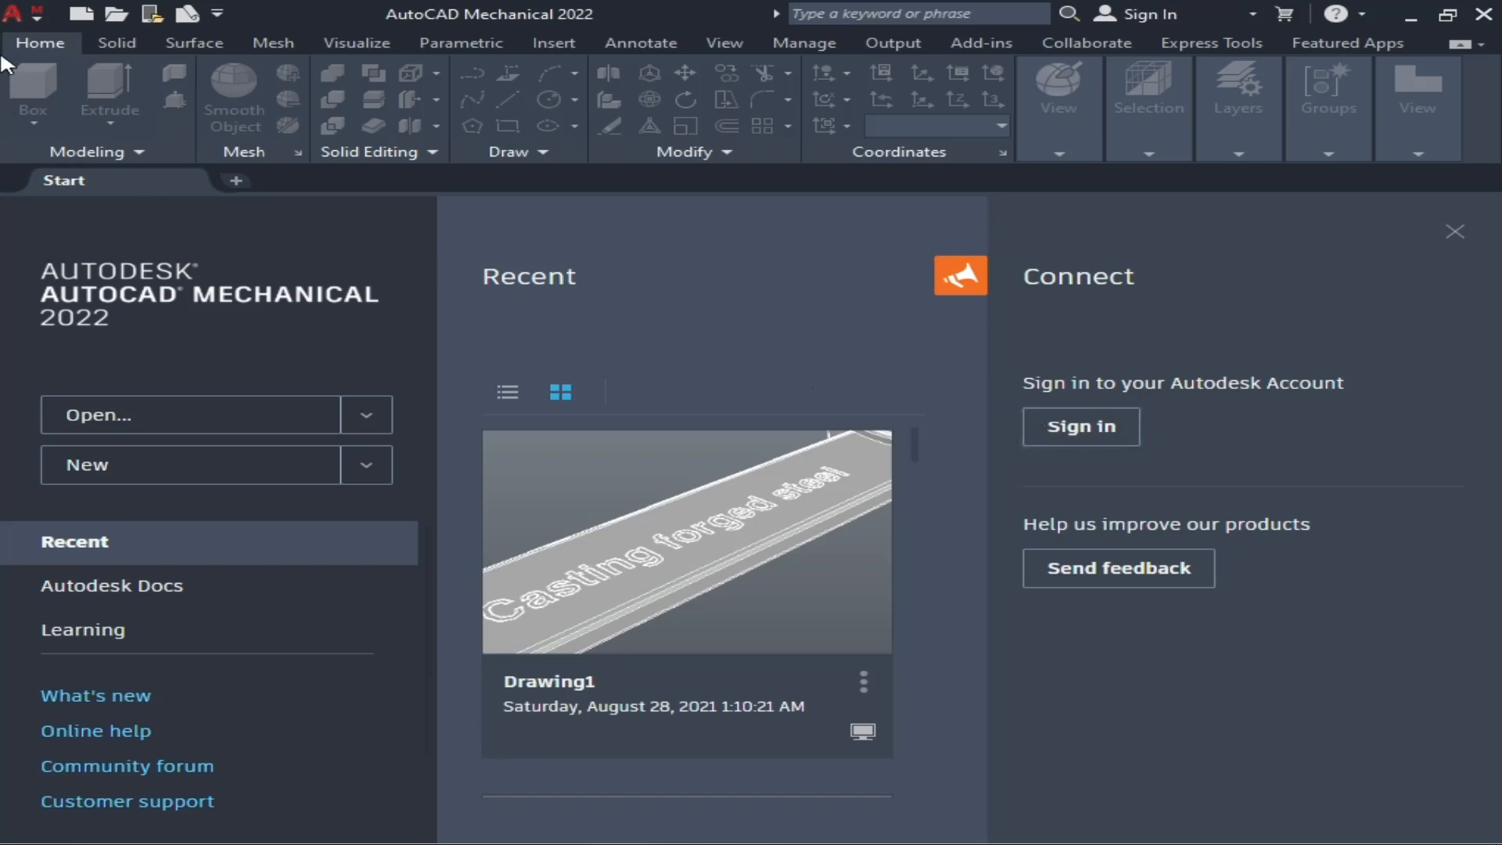
{"action": "mouse_move", "coordinate": [594, 274]}
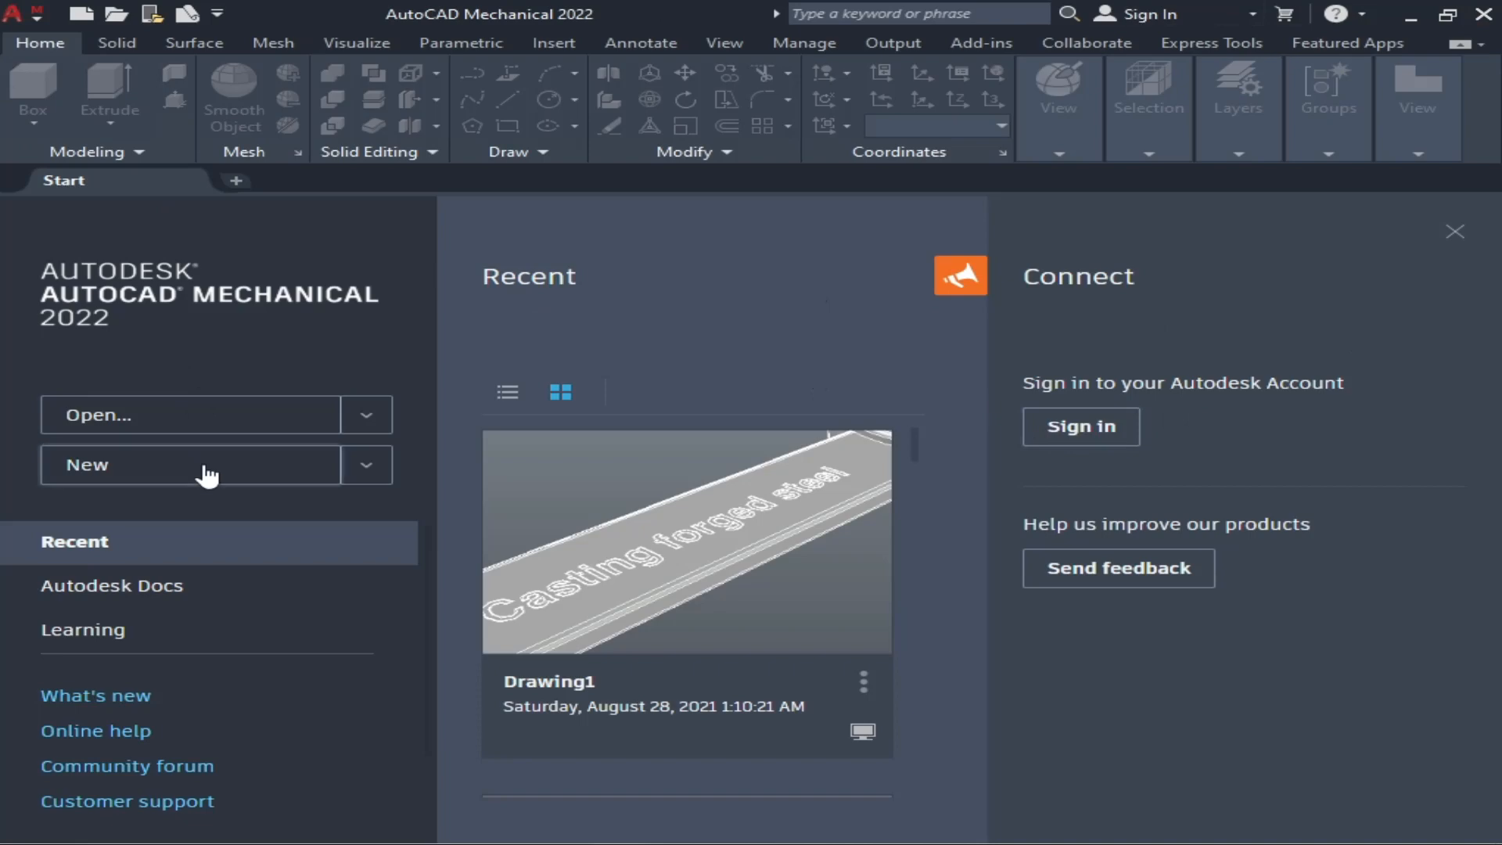
{"action": "left_click", "coordinate": [189, 465]}
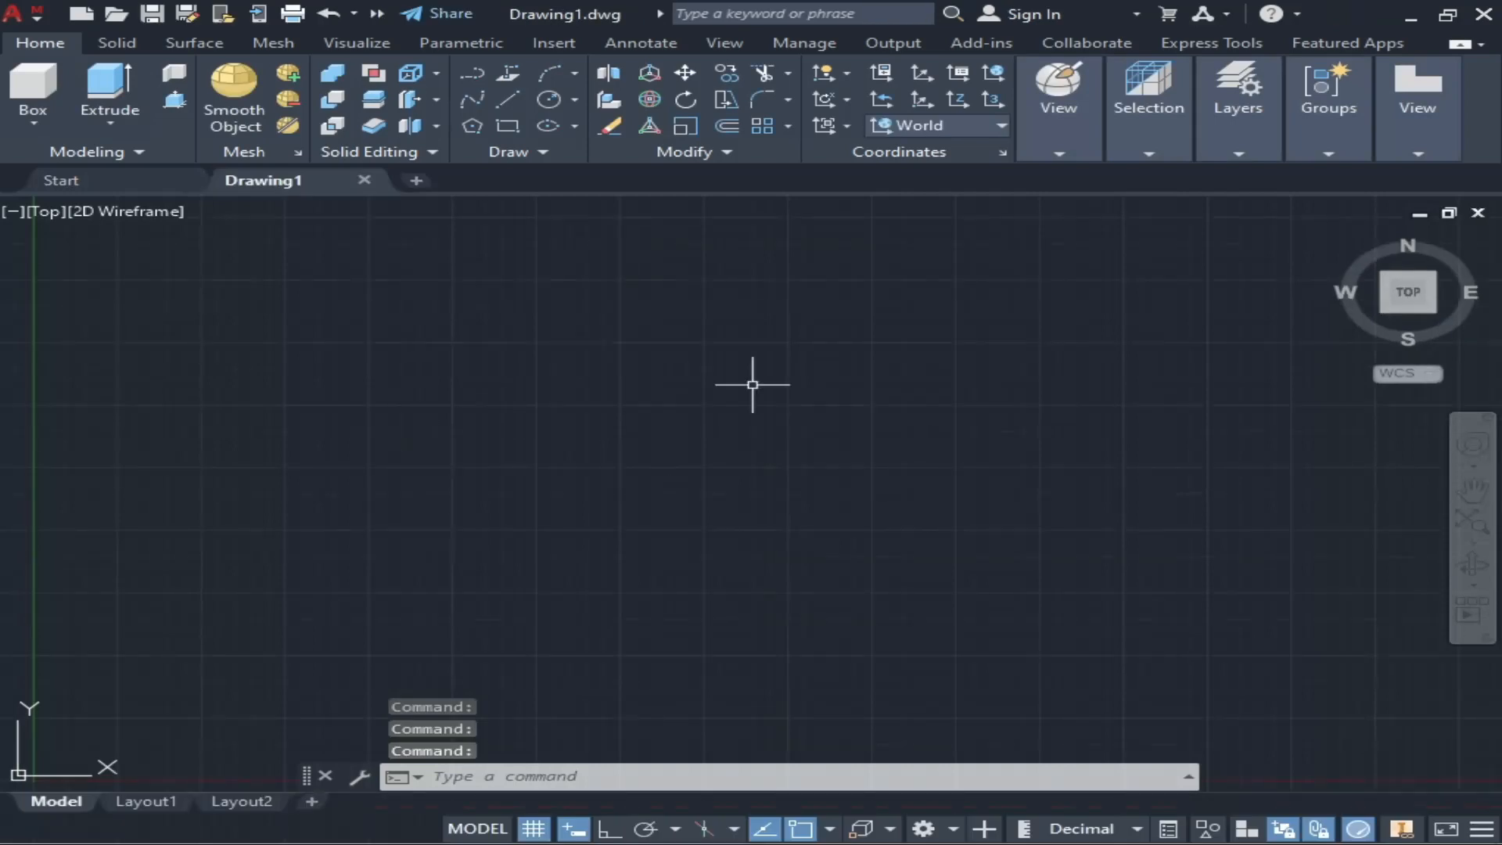
{"action": "mouse_move", "coordinate": [427, 389]}
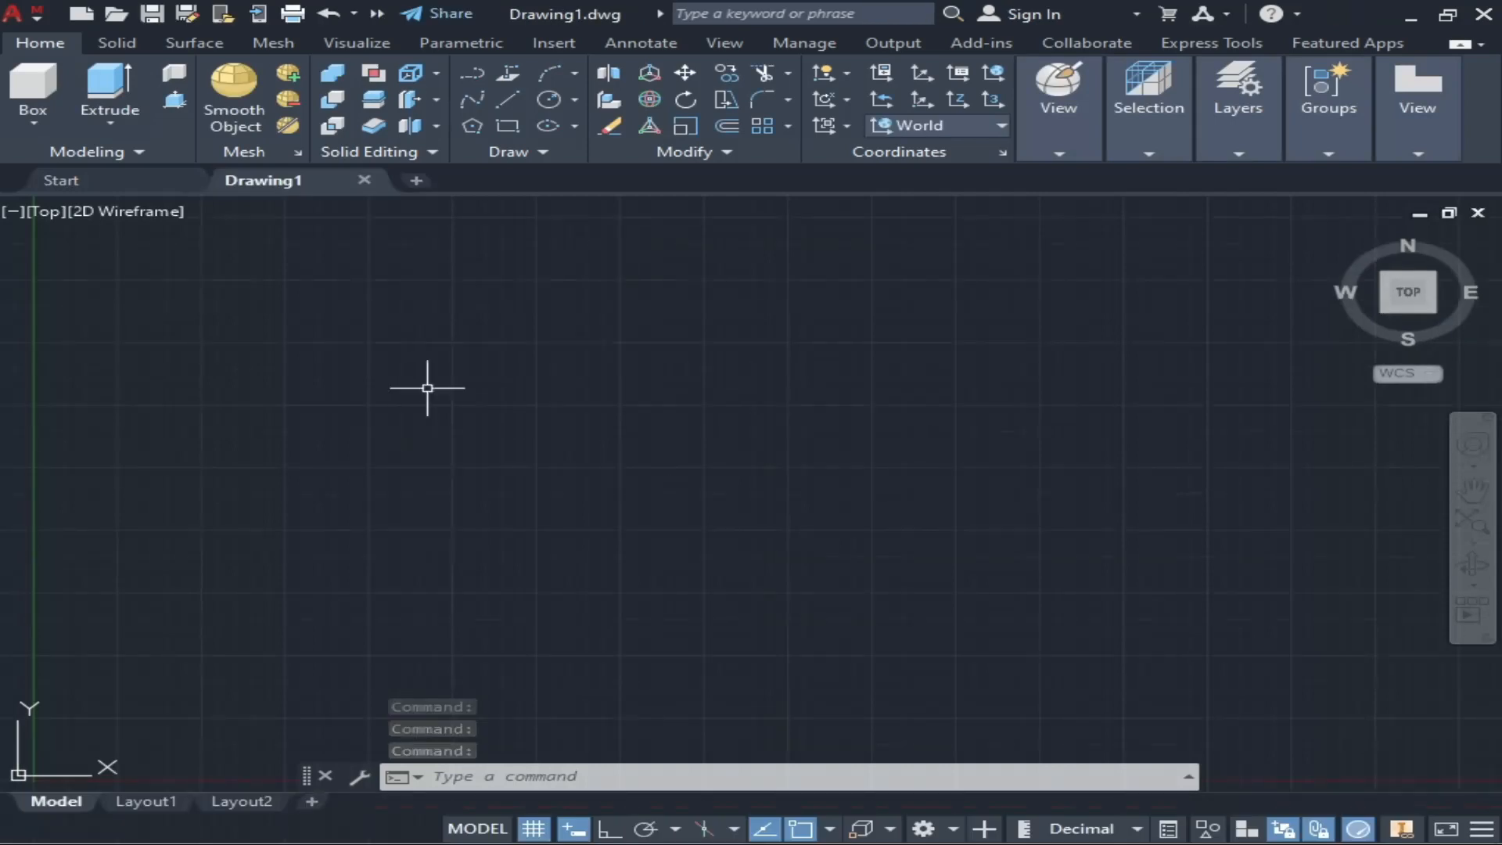